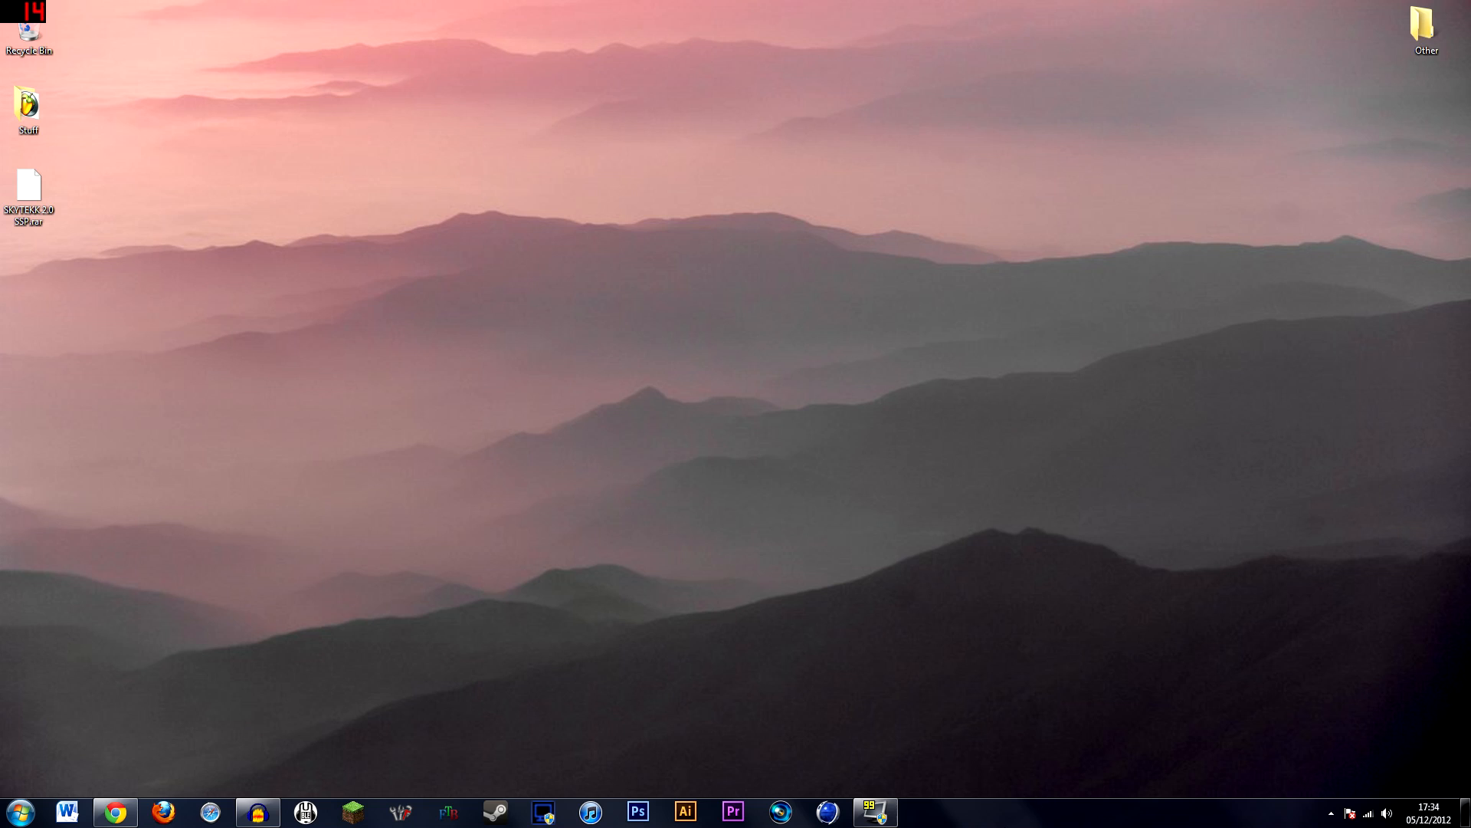
# Restore the Chrome window showing the Minecraft Forum SkyTekk topic page.
pyautogui.click(113, 813)
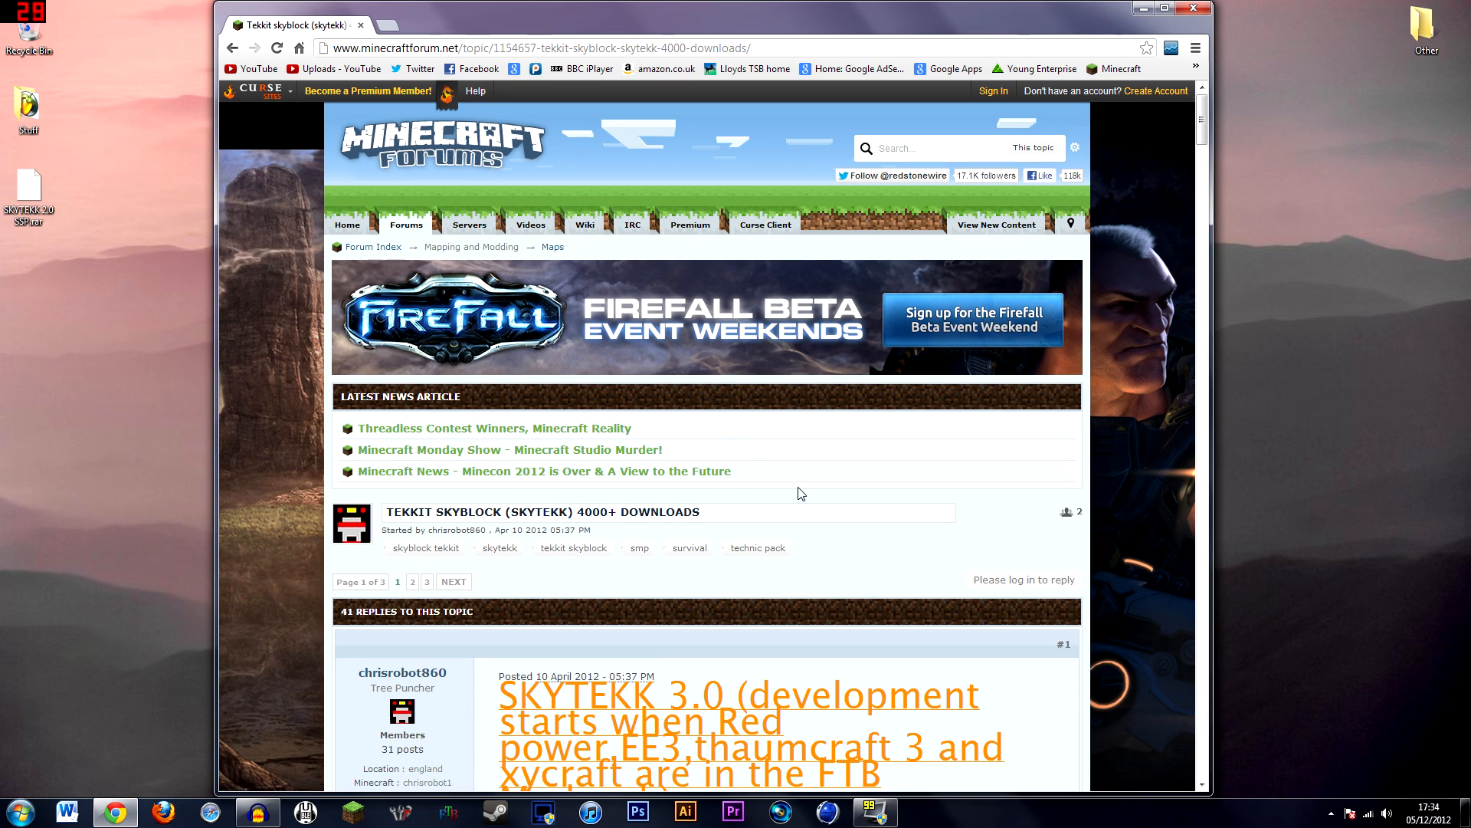
# Scroll past the SkyTekk screenshots down to the DOWNLOAD SMP / DOWNLOAD SSP links.
pyautogui.scroll(-3)
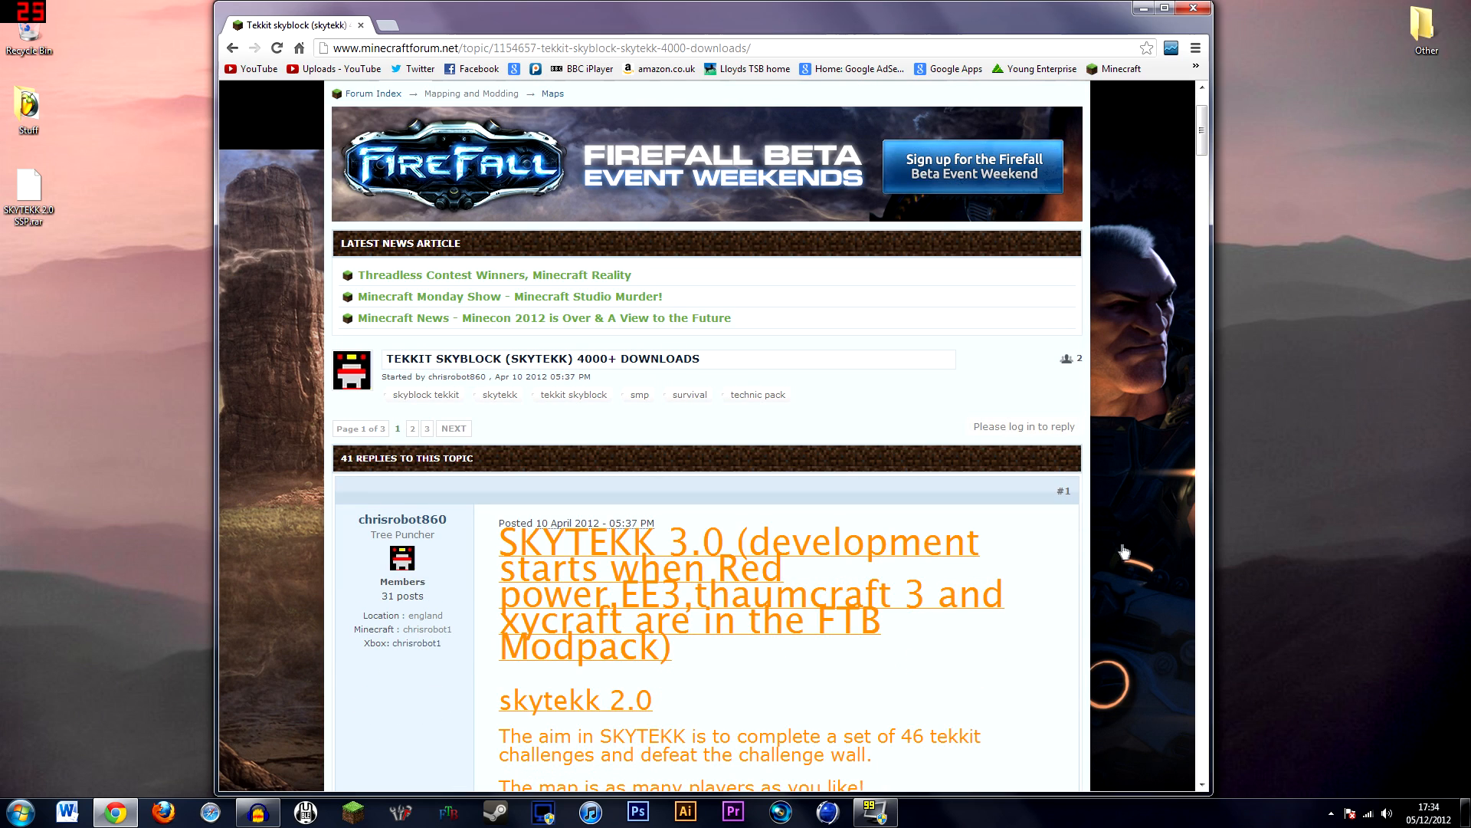
pyautogui.scroll(-3)
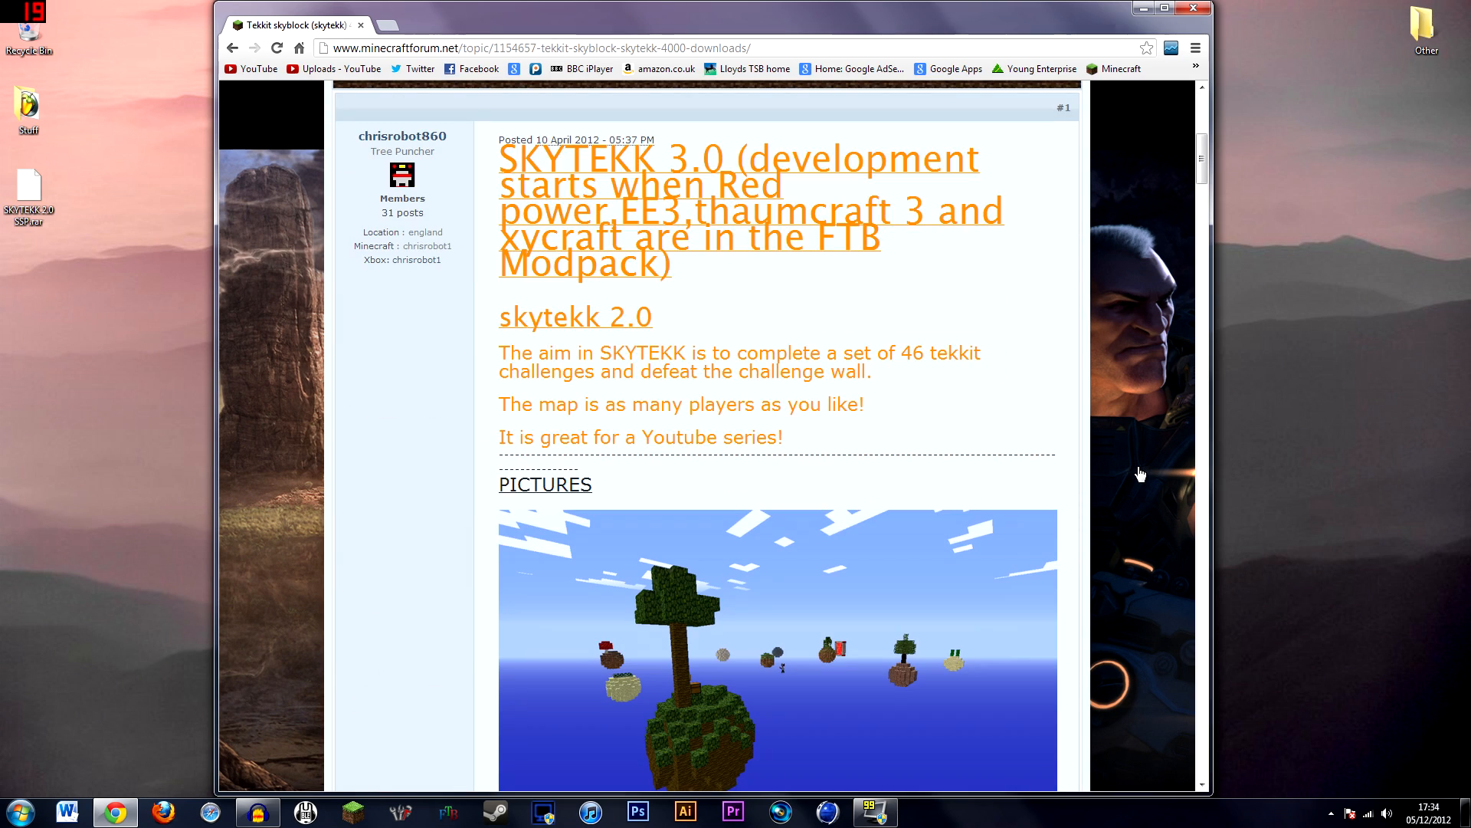
pyautogui.moveTo(917, 431)
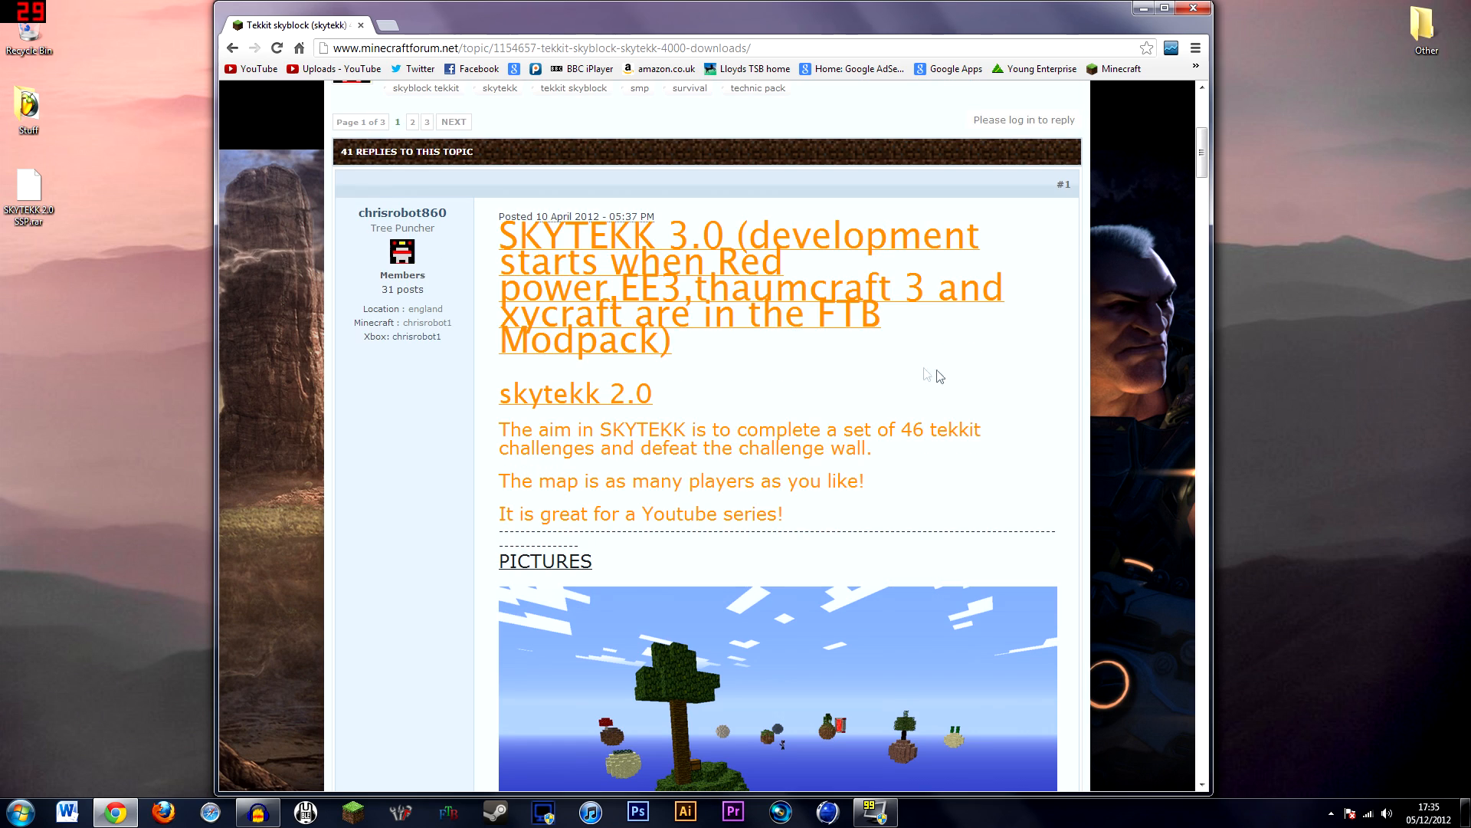
pyautogui.moveTo(793, 328)
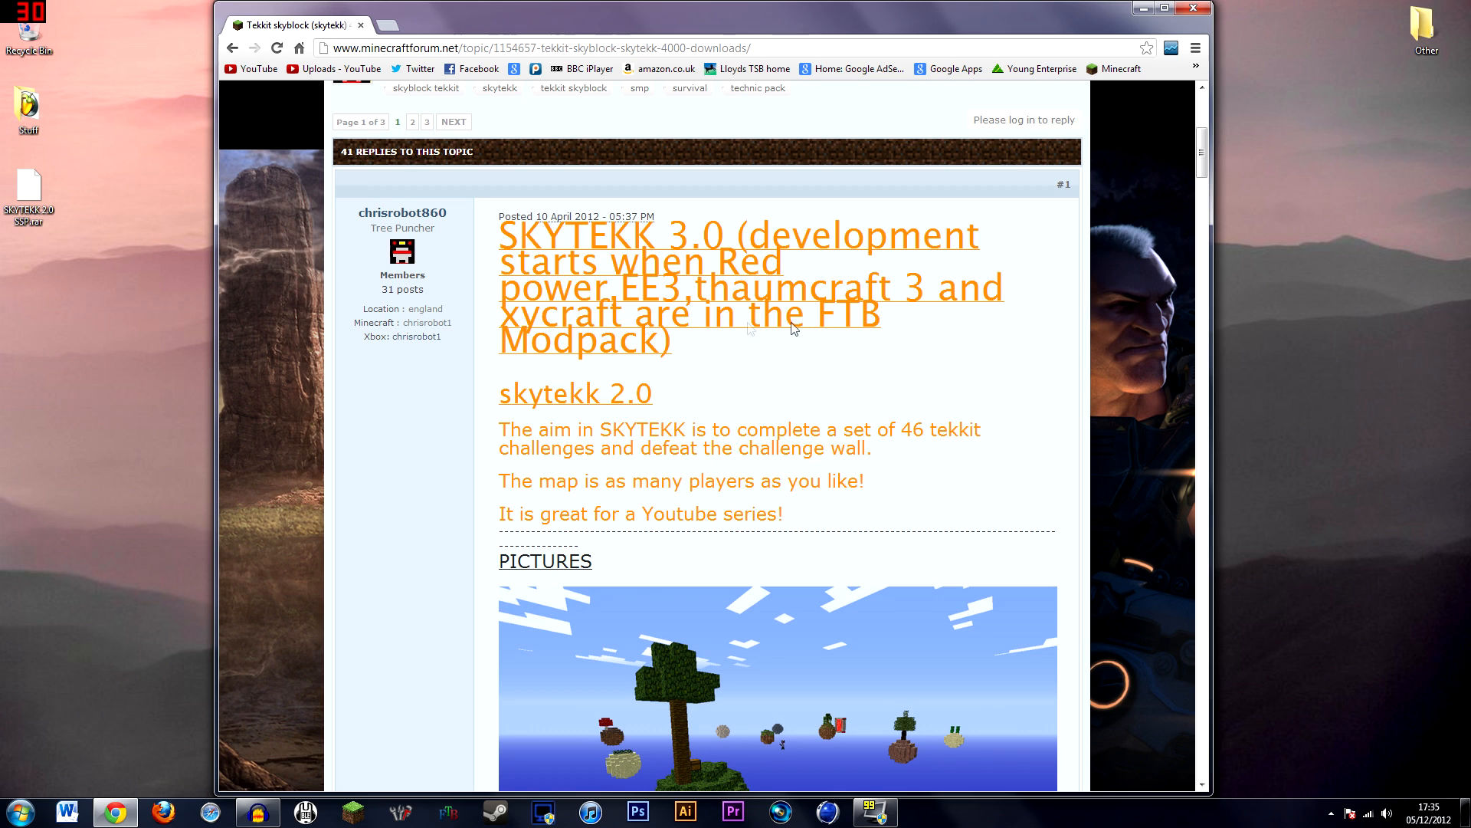
pyautogui.moveTo(853, 325)
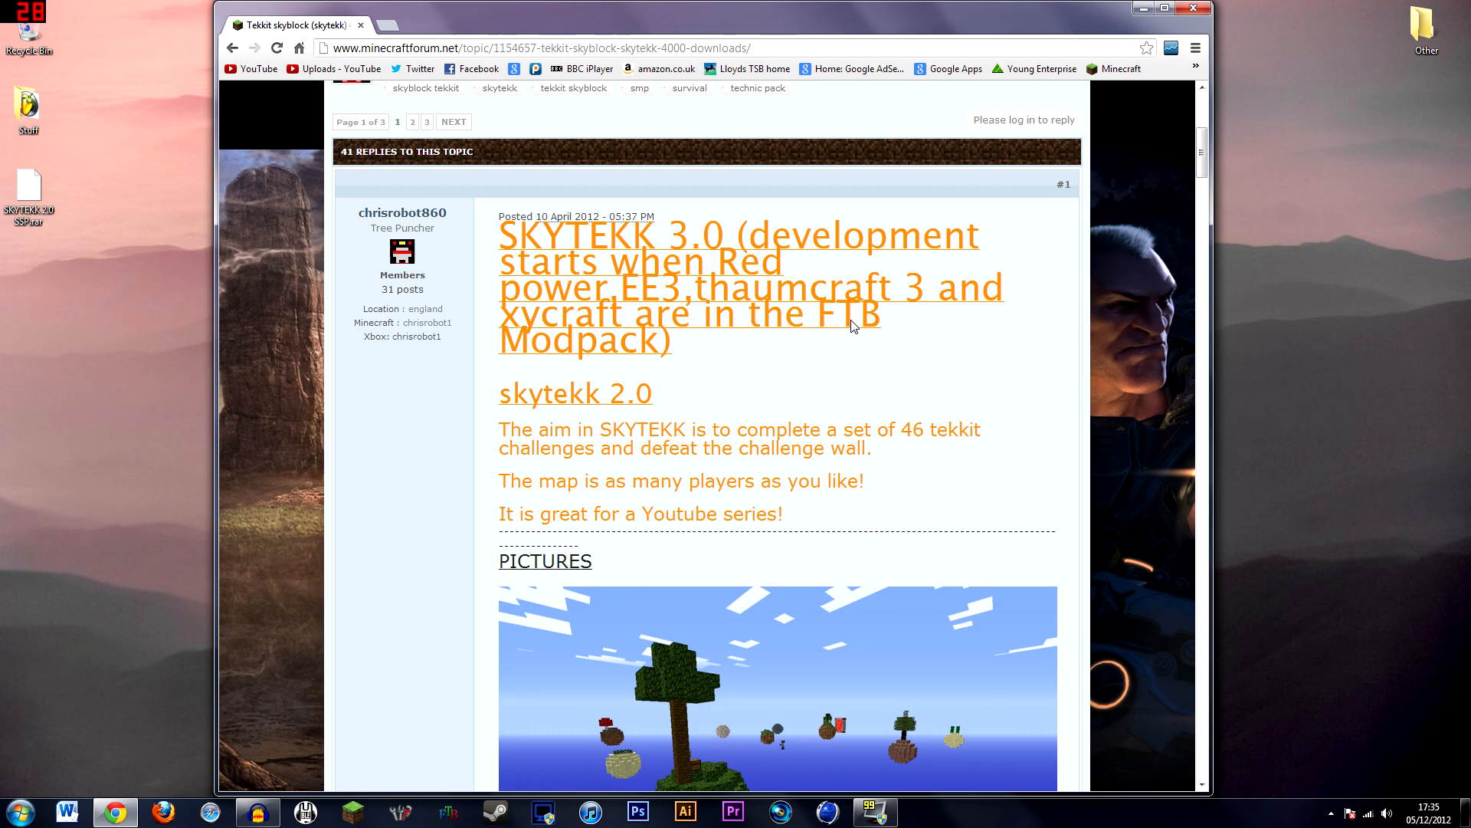
pyautogui.moveTo(1113, 415)
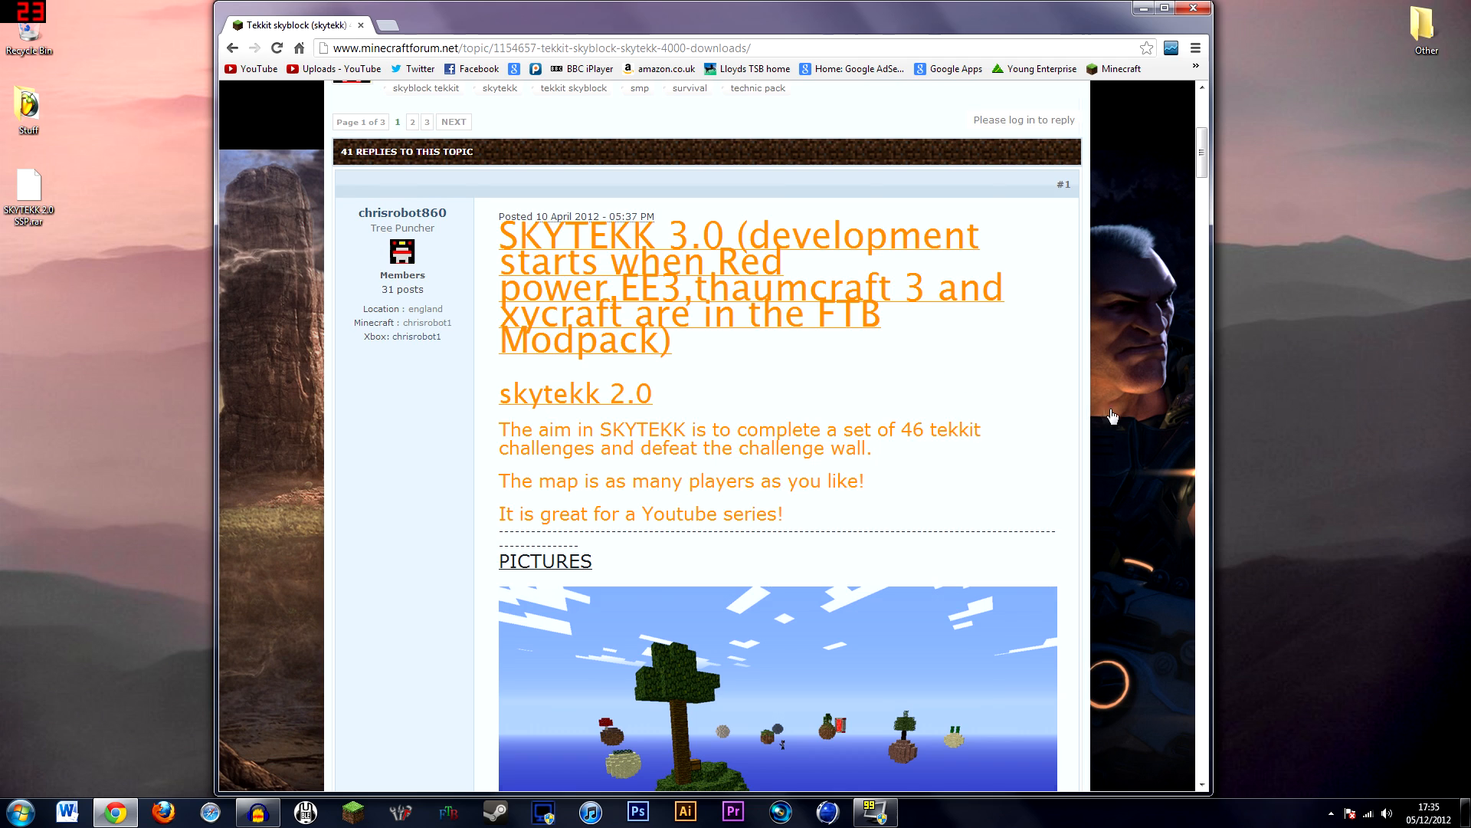
pyautogui.scroll(-3)
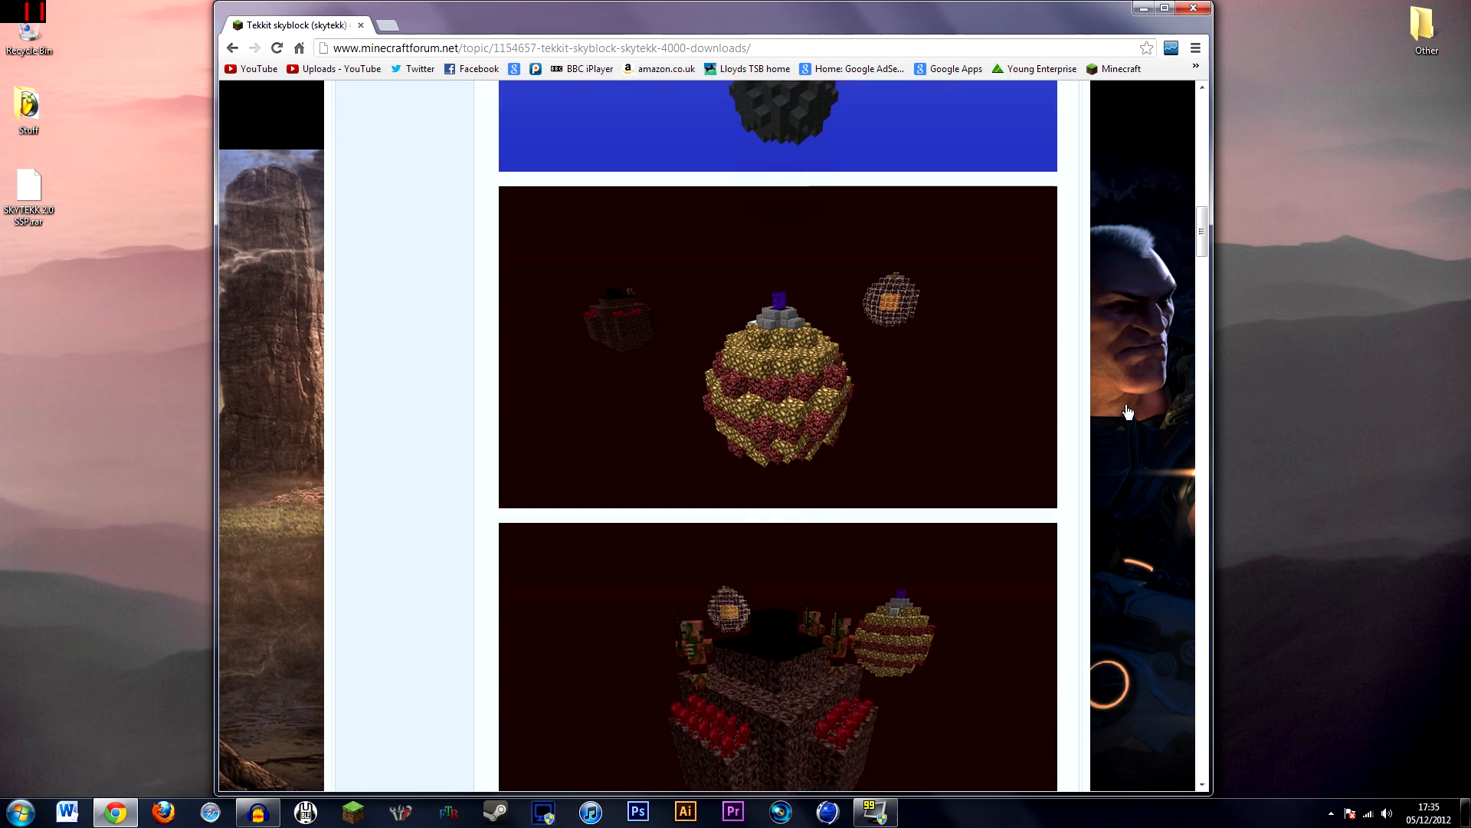
pyautogui.scroll(-3)
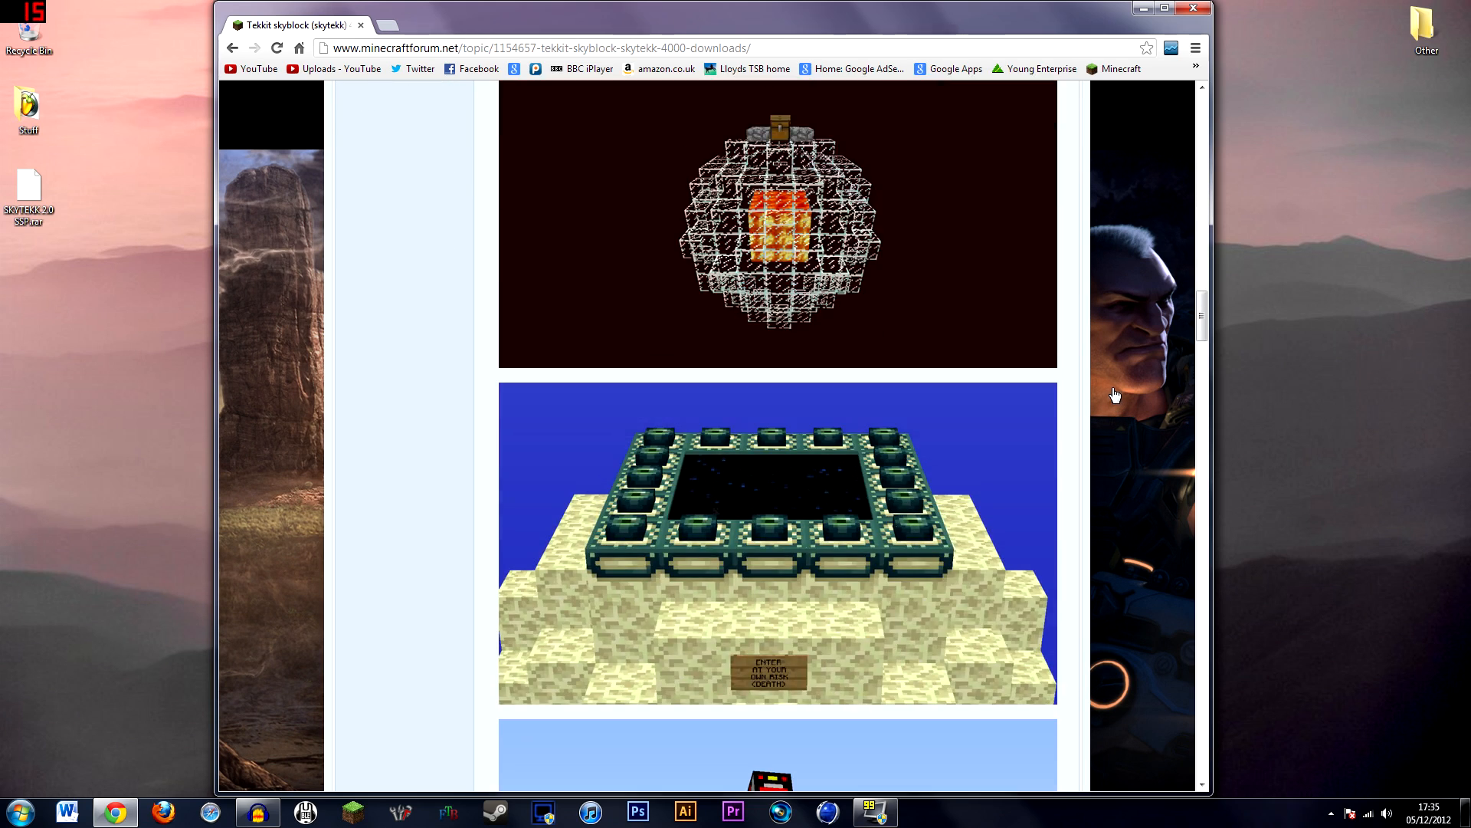
pyautogui.scroll(-3)
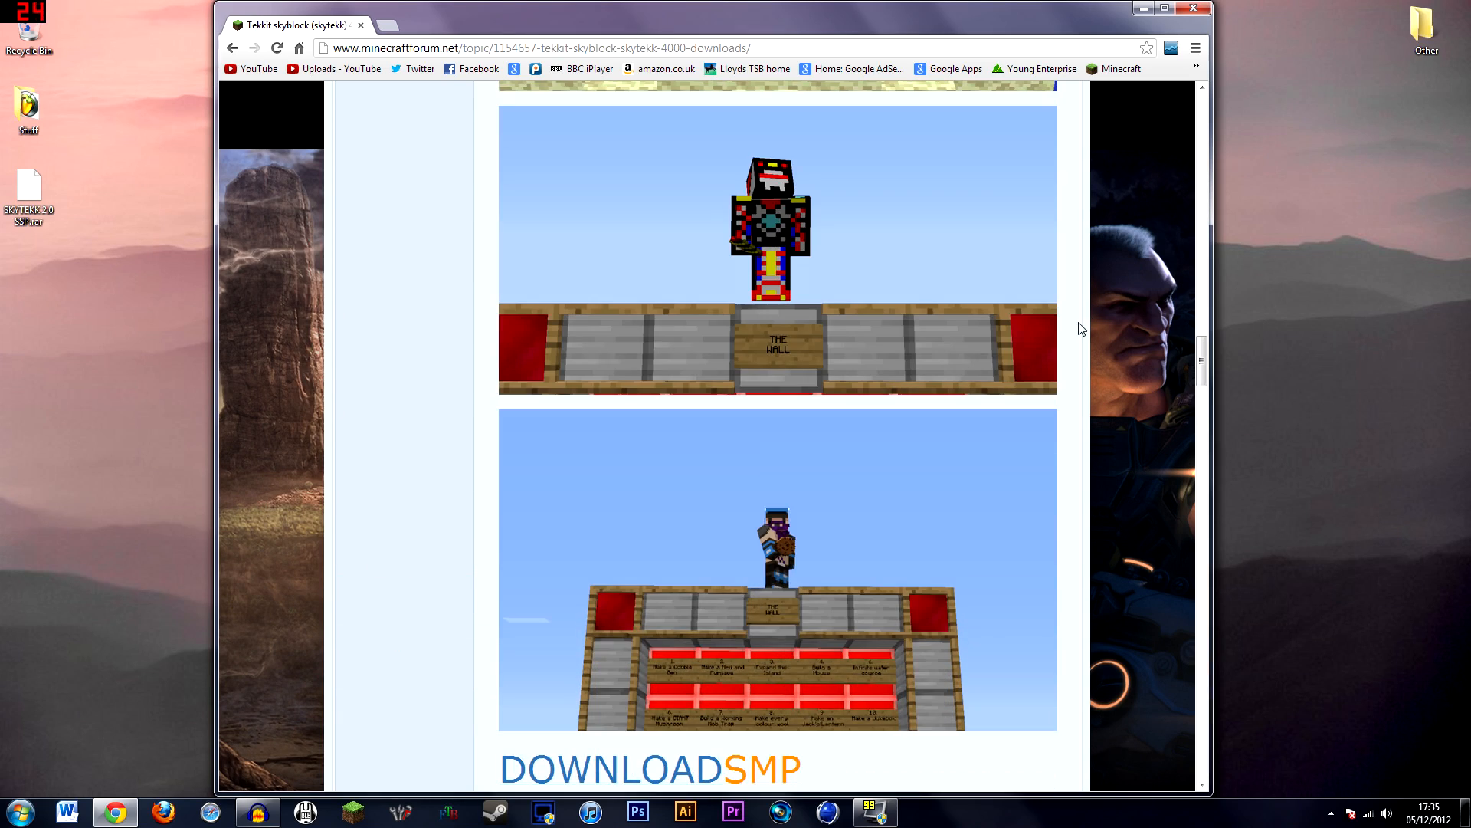
pyautogui.scroll(-3)
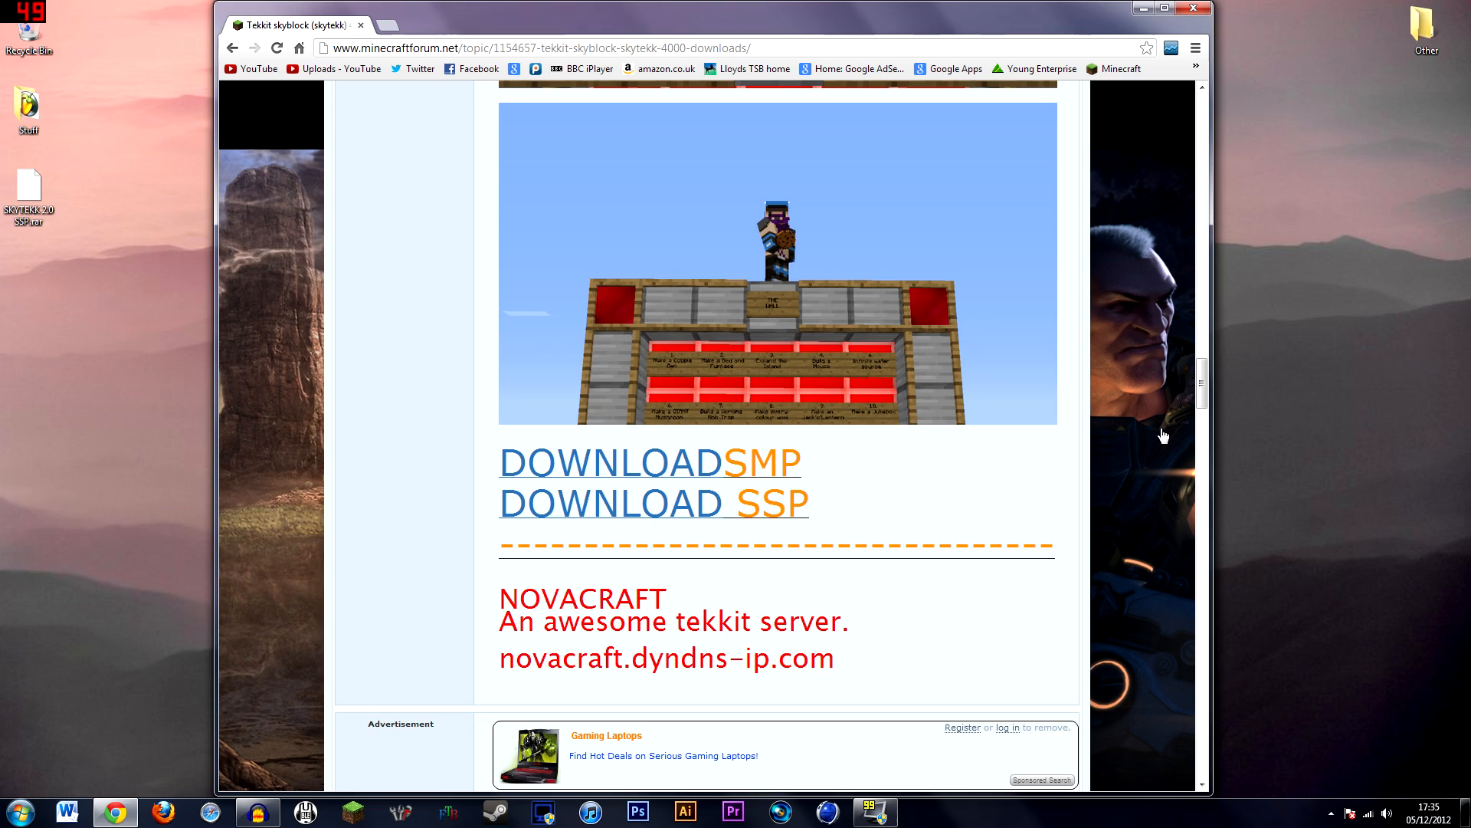
pyautogui.moveTo(810, 240)
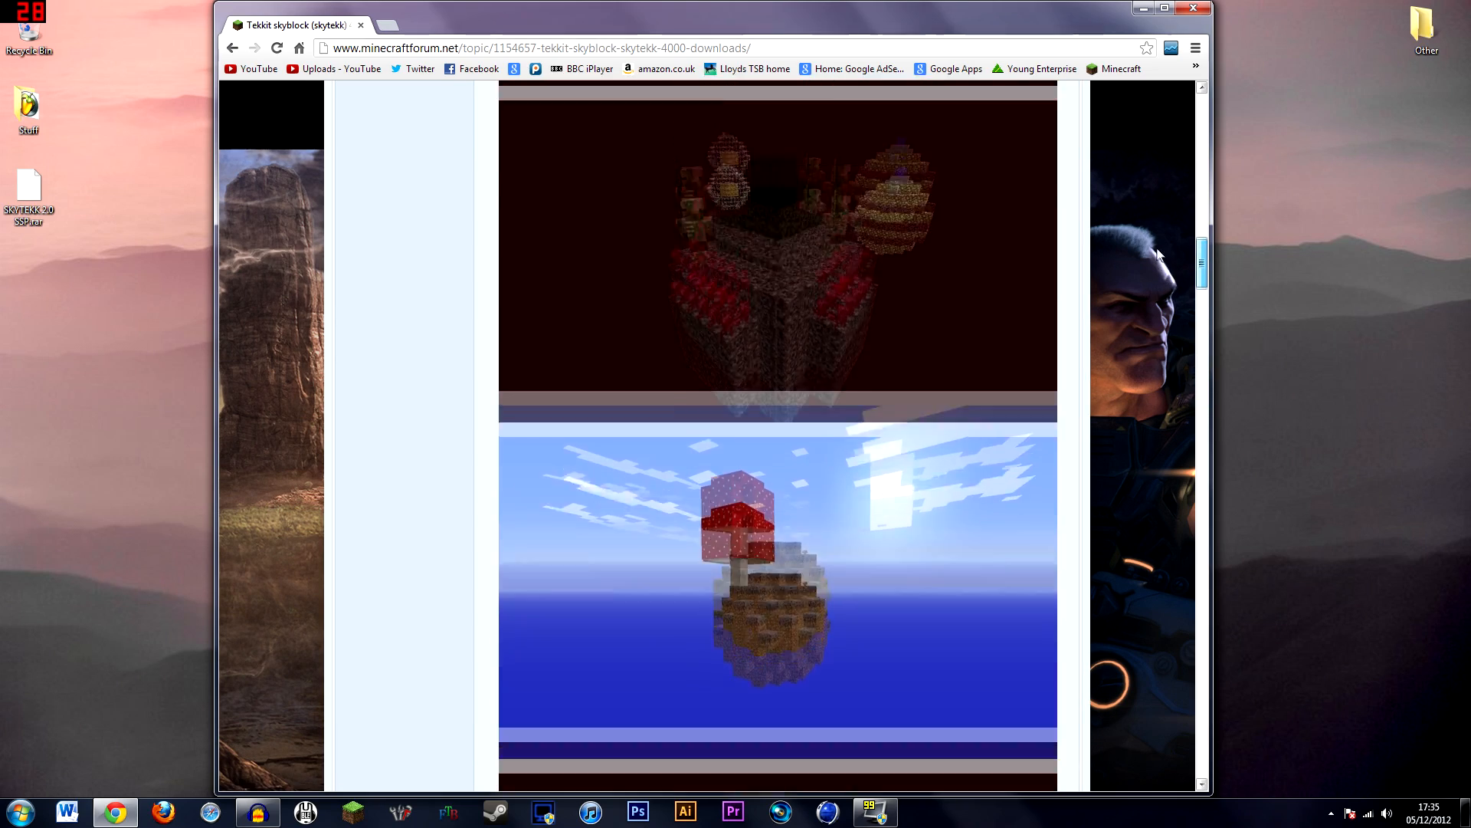
# Scroll the post back down to the SMP and SSP download links.
pyautogui.scroll(-3)
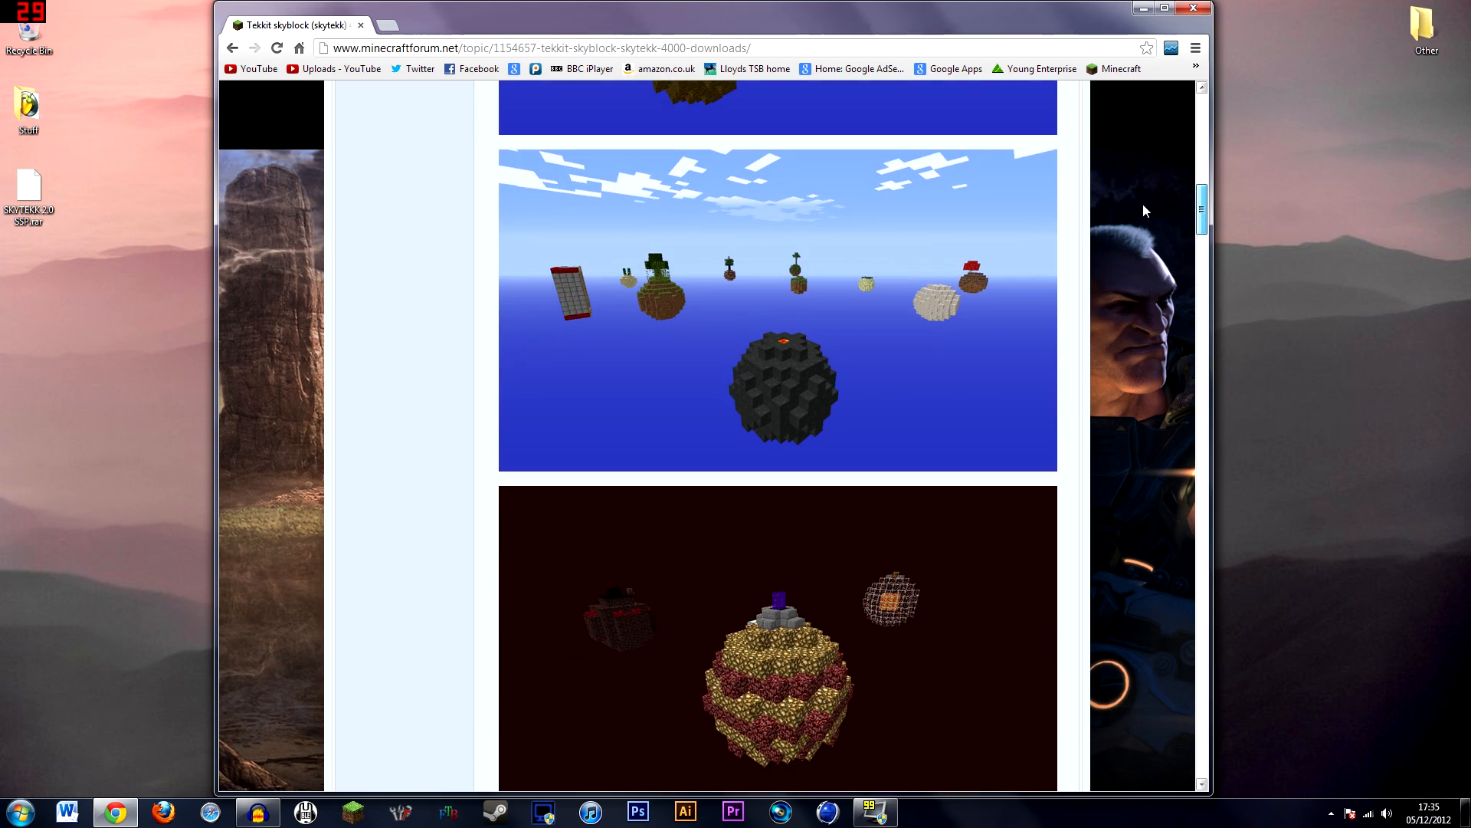
pyautogui.scroll(-3)
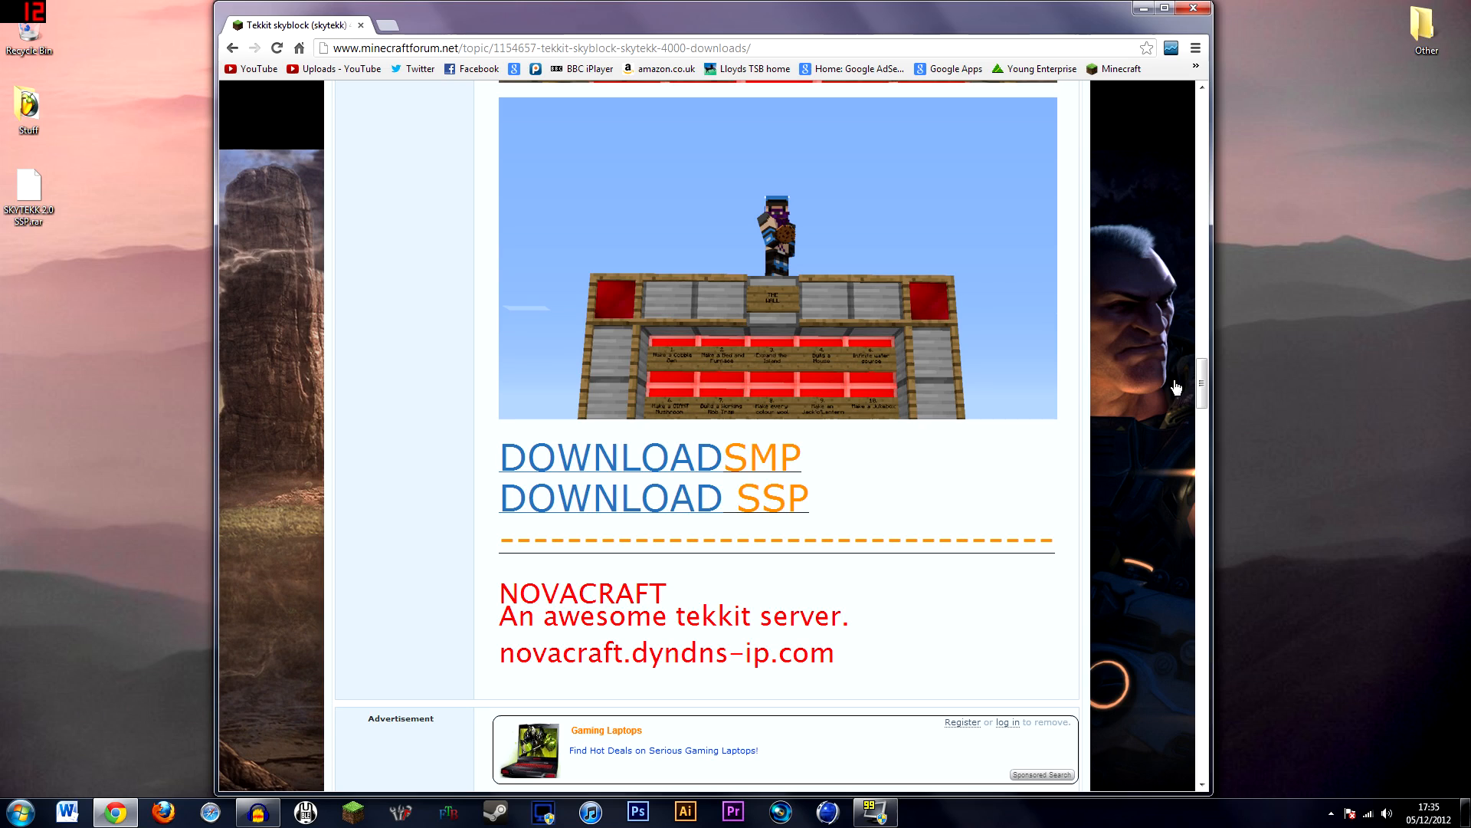
pyautogui.moveTo(842, 471)
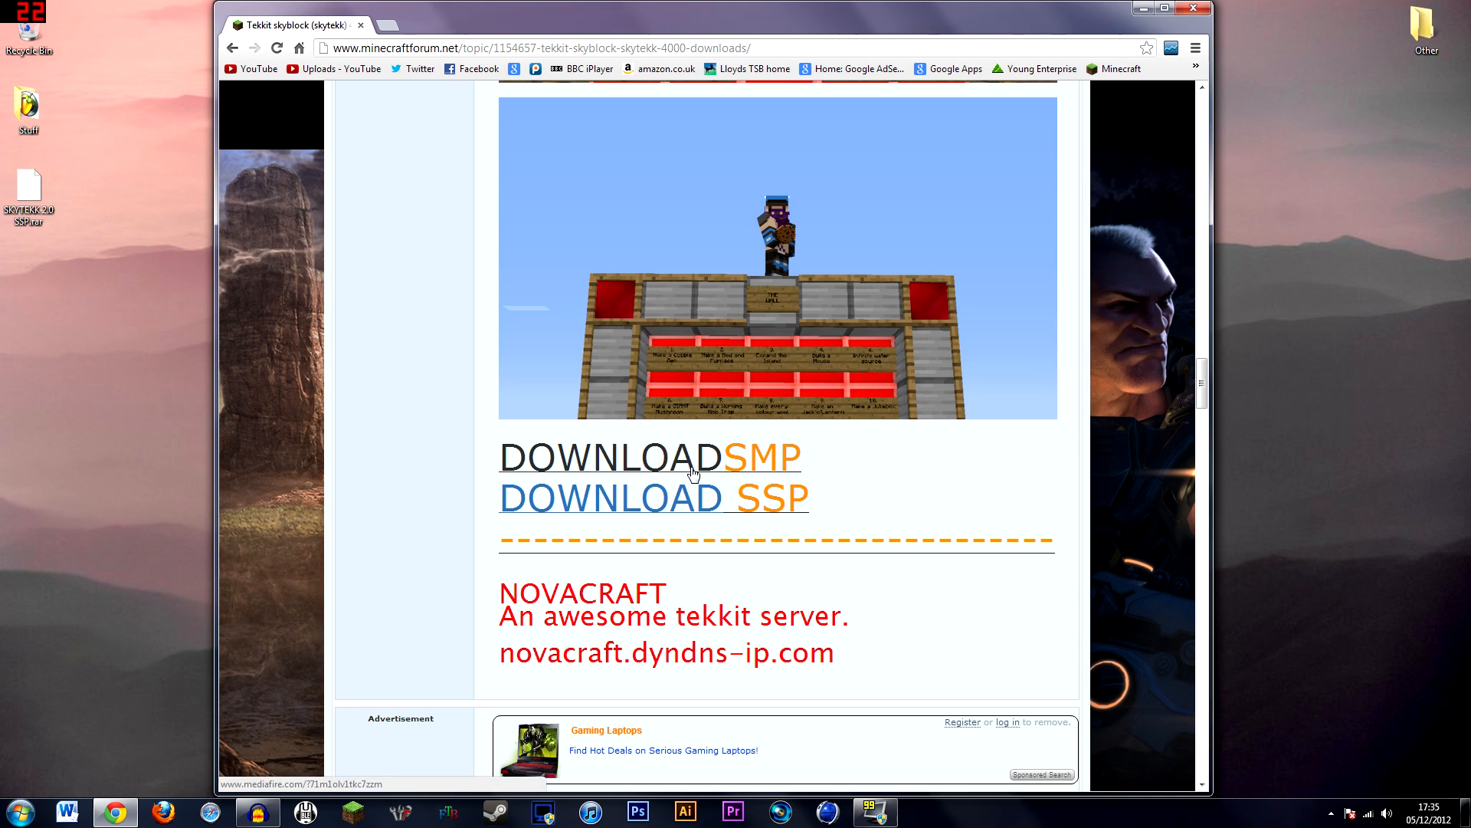
pyautogui.moveTo(627, 469)
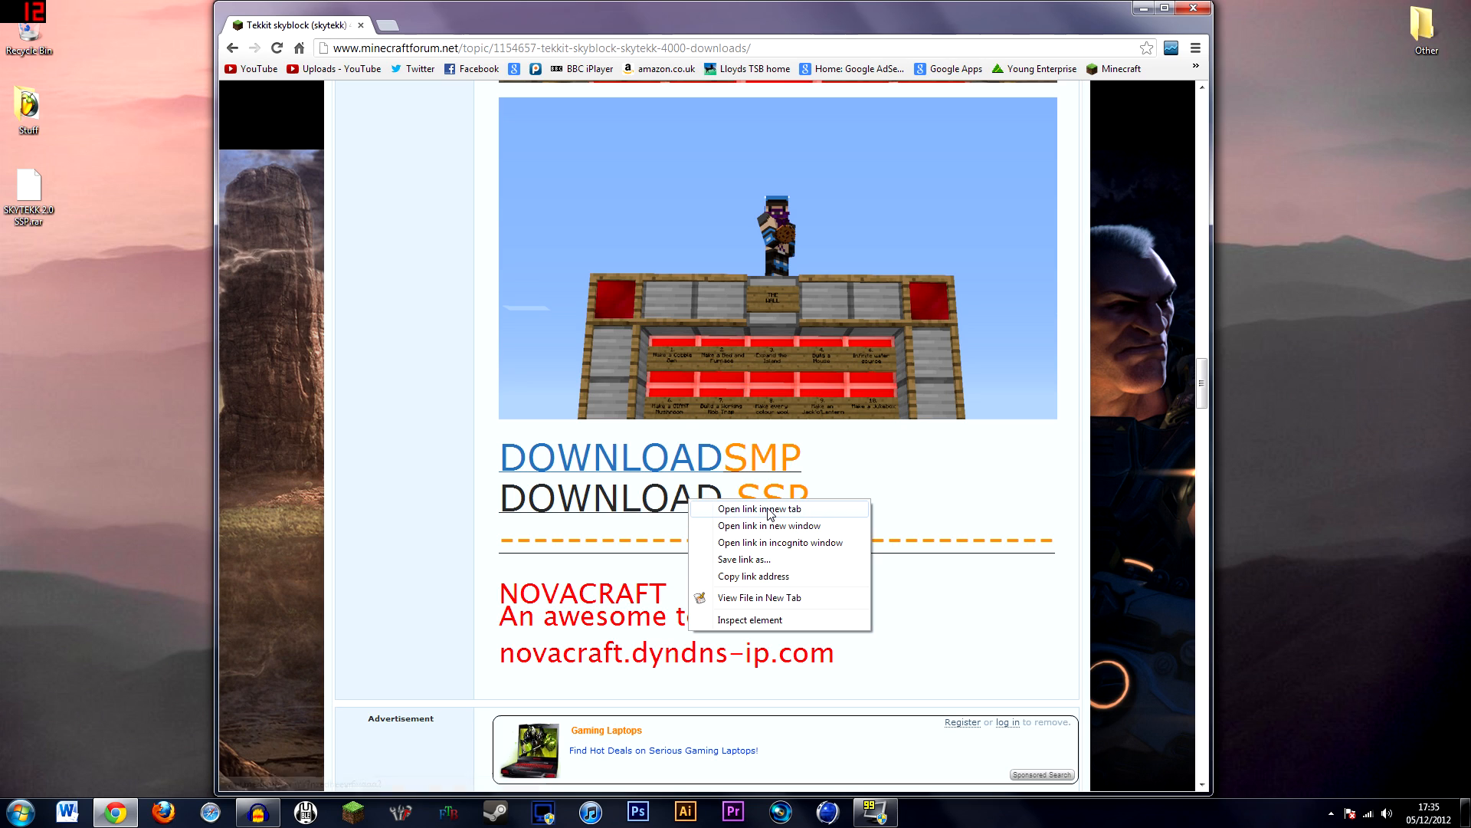
# Open the DOWNLOAD SSP link in a new tab to fetch the map archive.
pyautogui.click(759, 509)
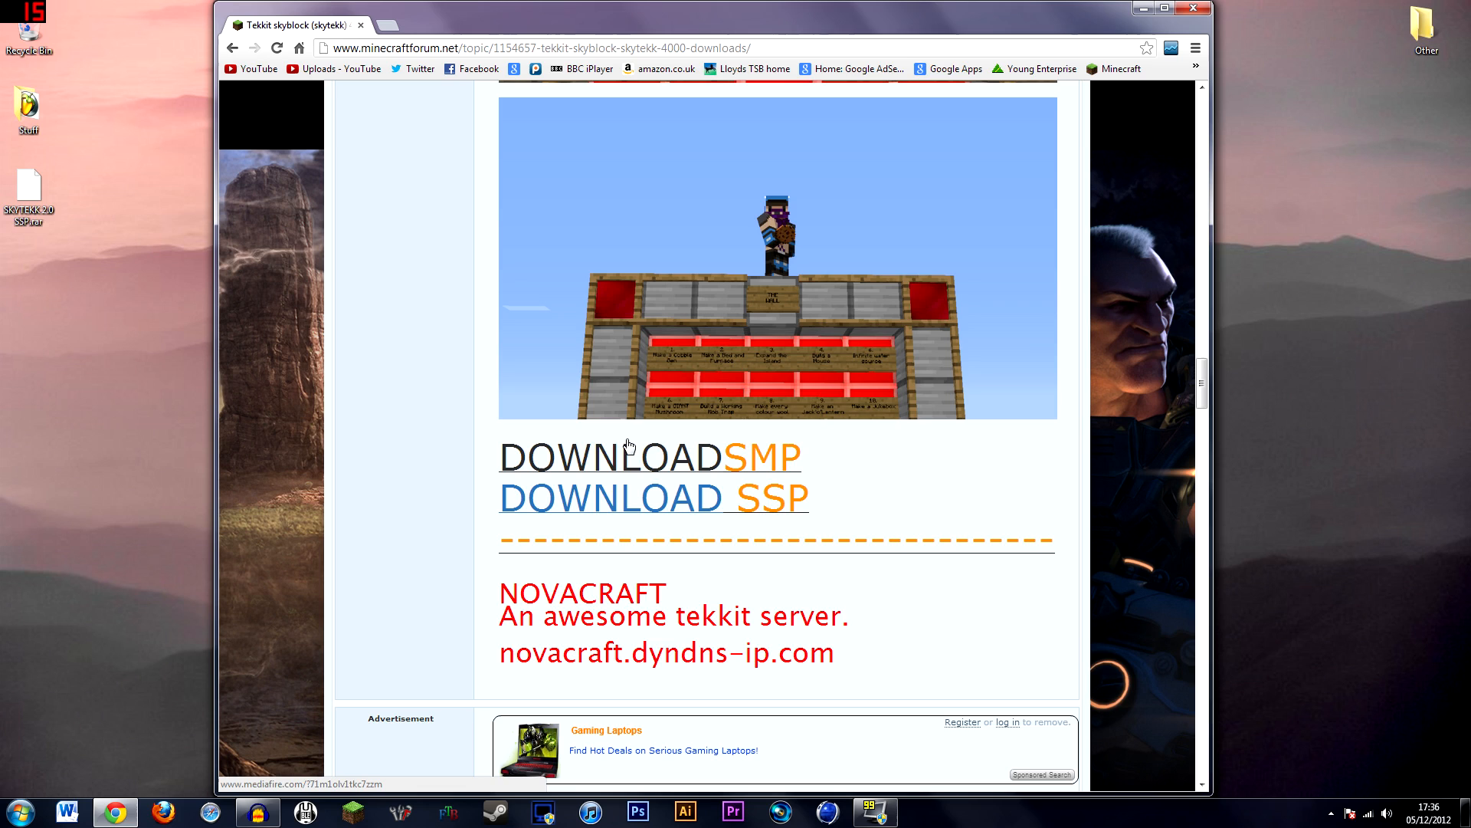
pyautogui.moveTo(667, 461)
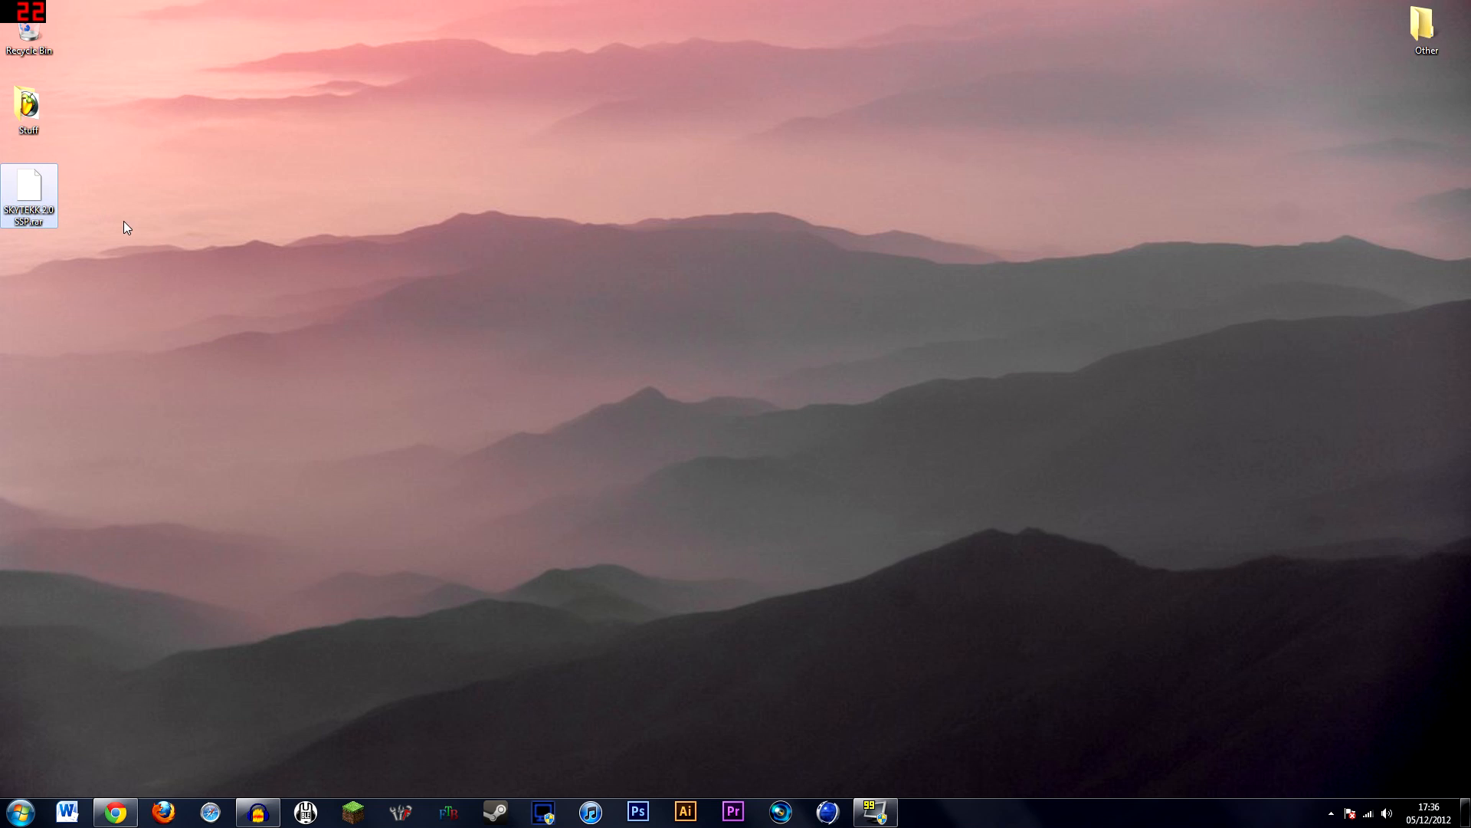
# Open SKYTEKK 2.0 SSP.rar from the desktop with 7-Zip's Open archive command.
pyautogui.rightClick(28, 193)
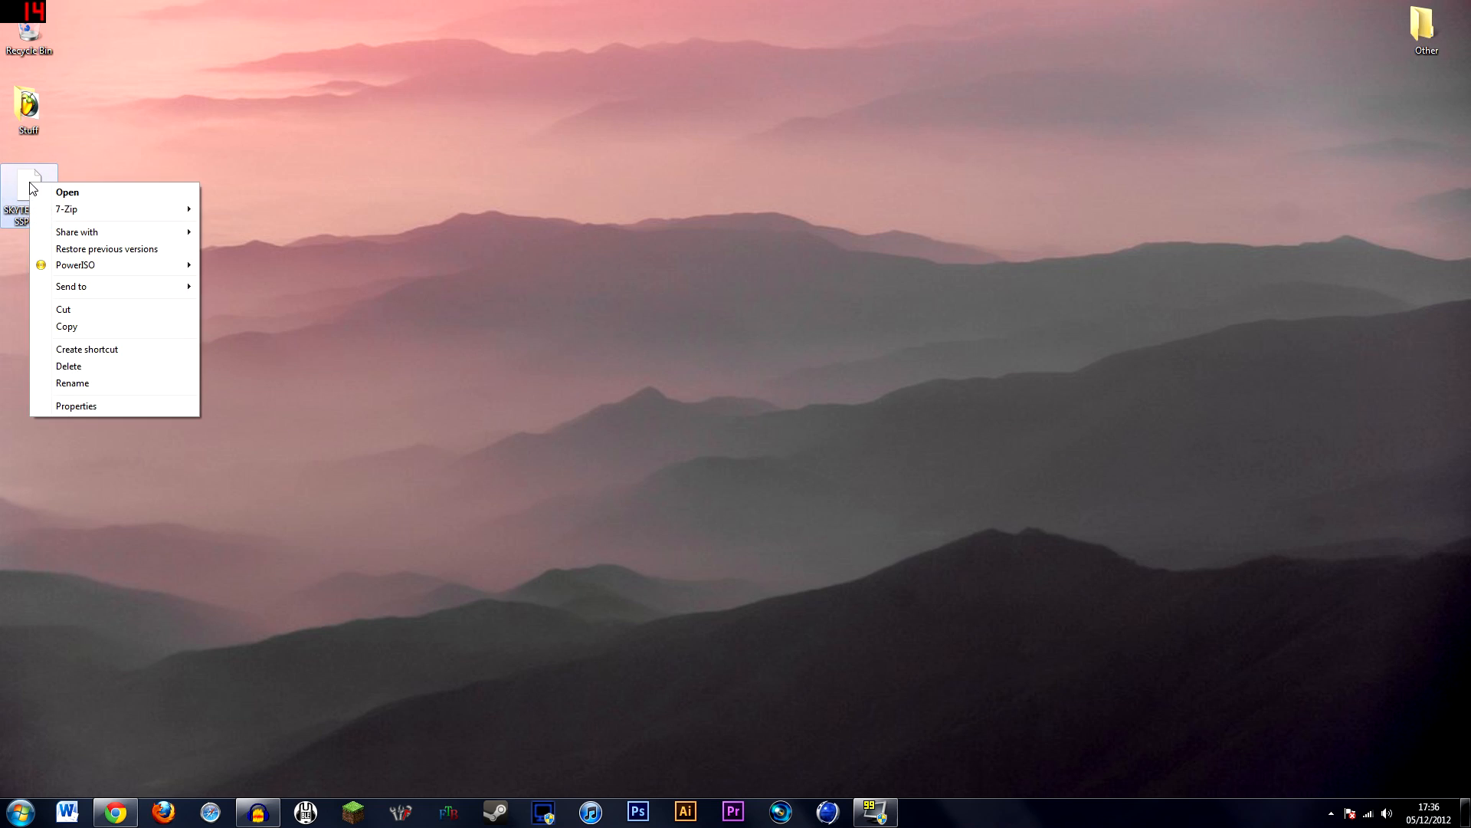
pyautogui.moveTo(66, 209)
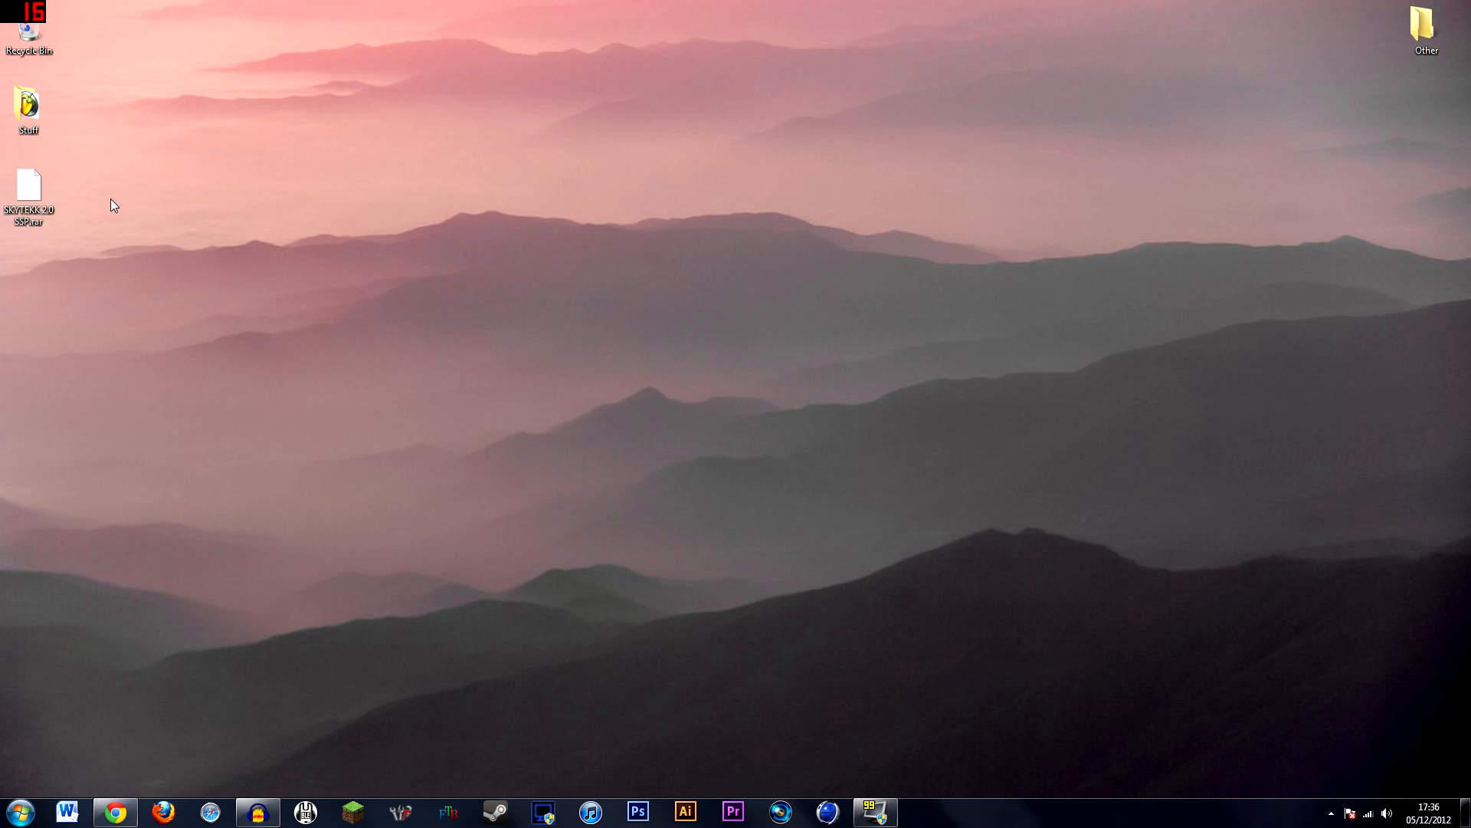
pyautogui.click(29, 187)
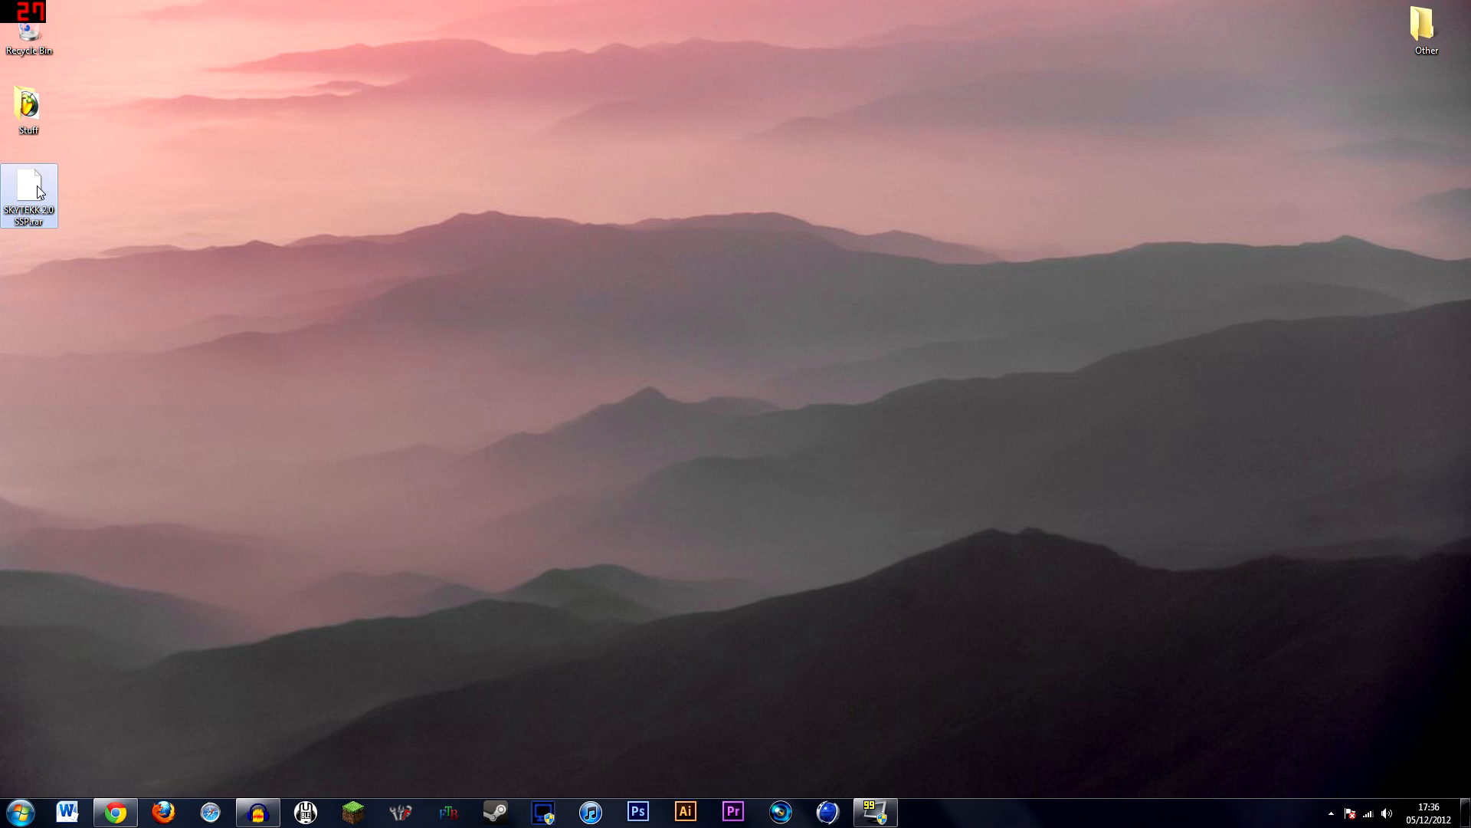
pyautogui.rightClick(27, 193)
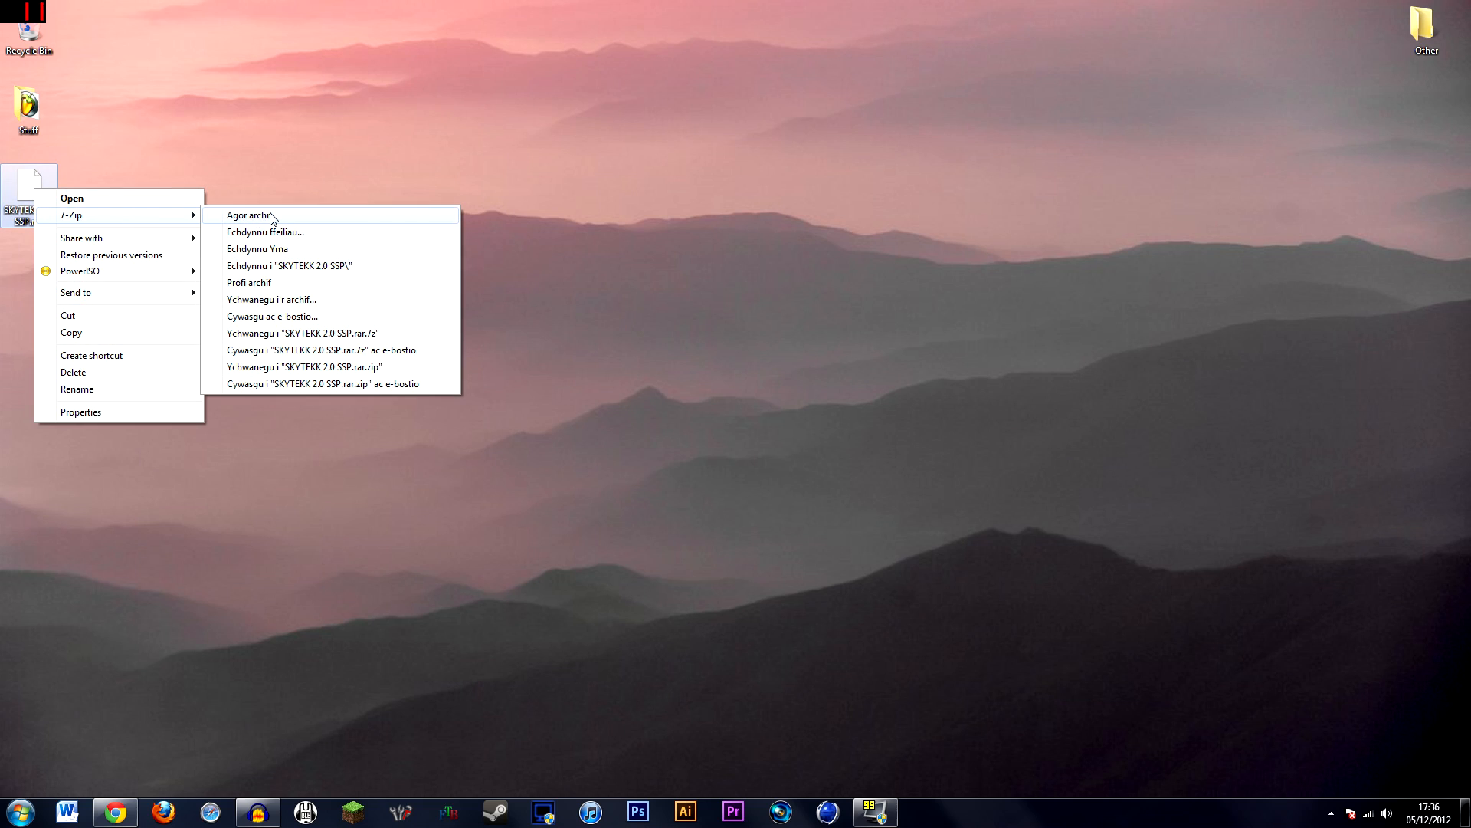
pyautogui.click(248, 215)
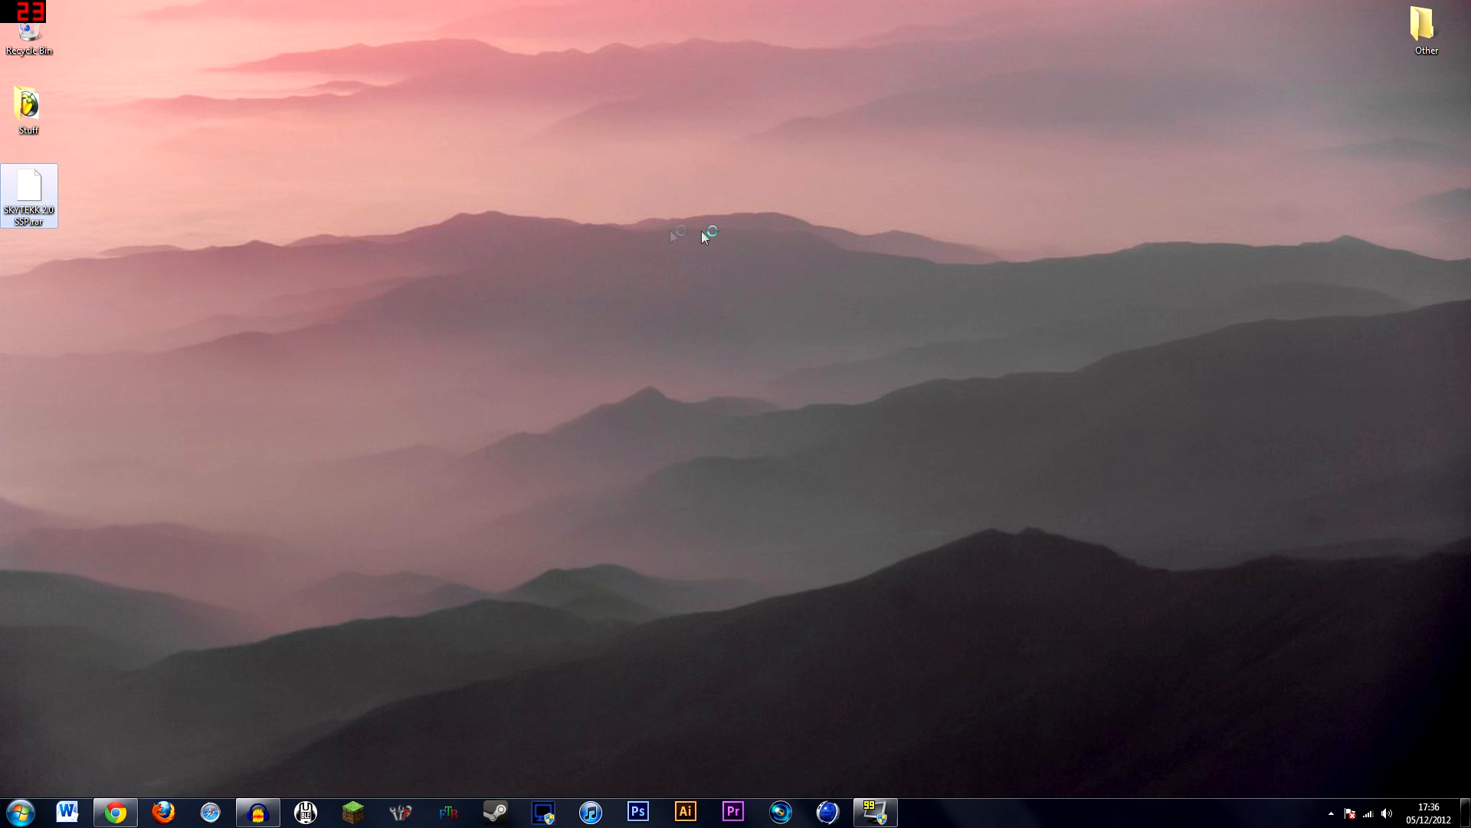
# View the SKYTEKK 2.0 SSP map folder inside the archive, leaving an extracted folder beside it on the desktop.
pyautogui.doubleClick(29, 195)
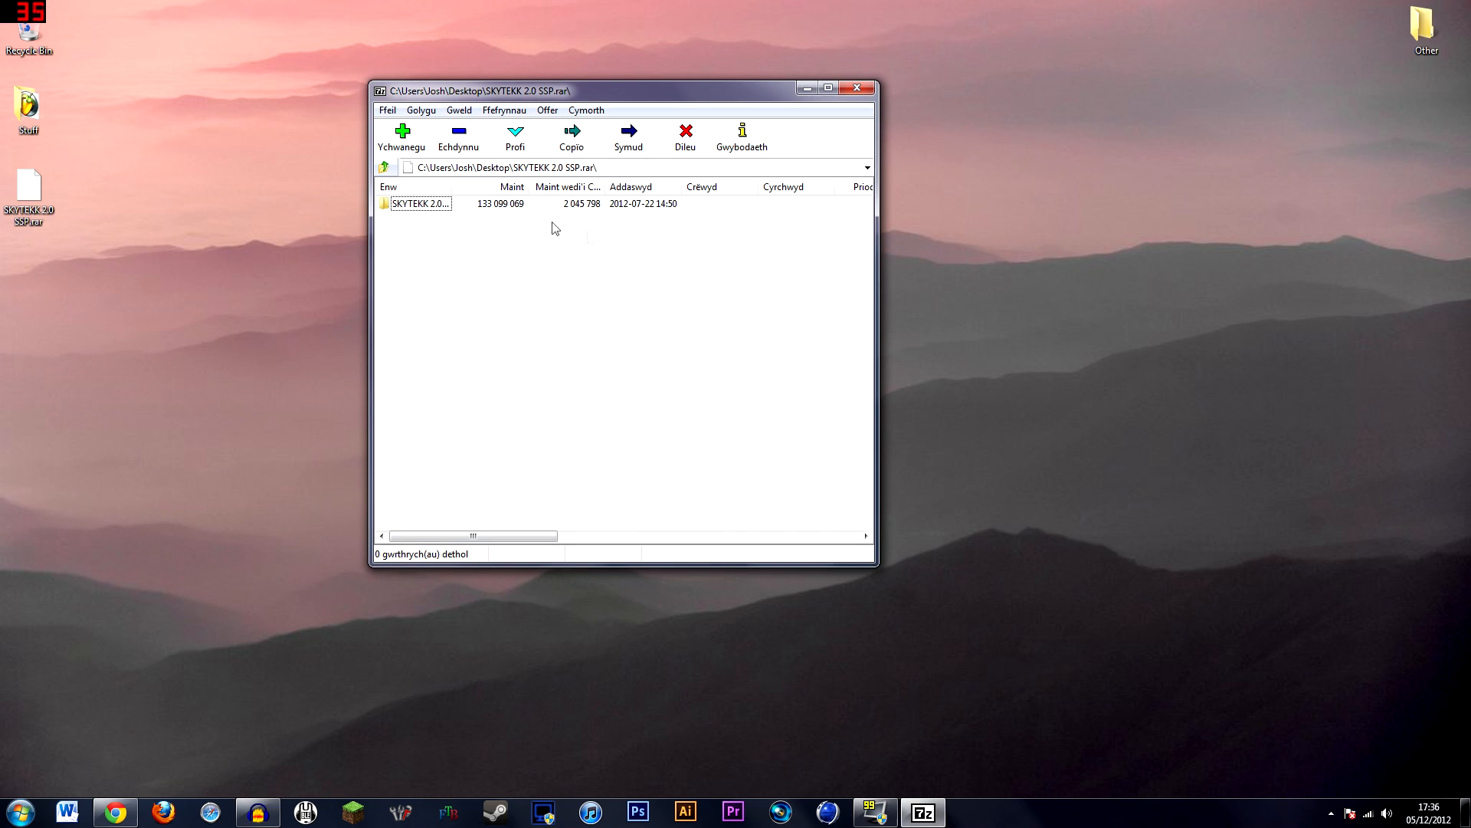
pyautogui.click(420, 204)
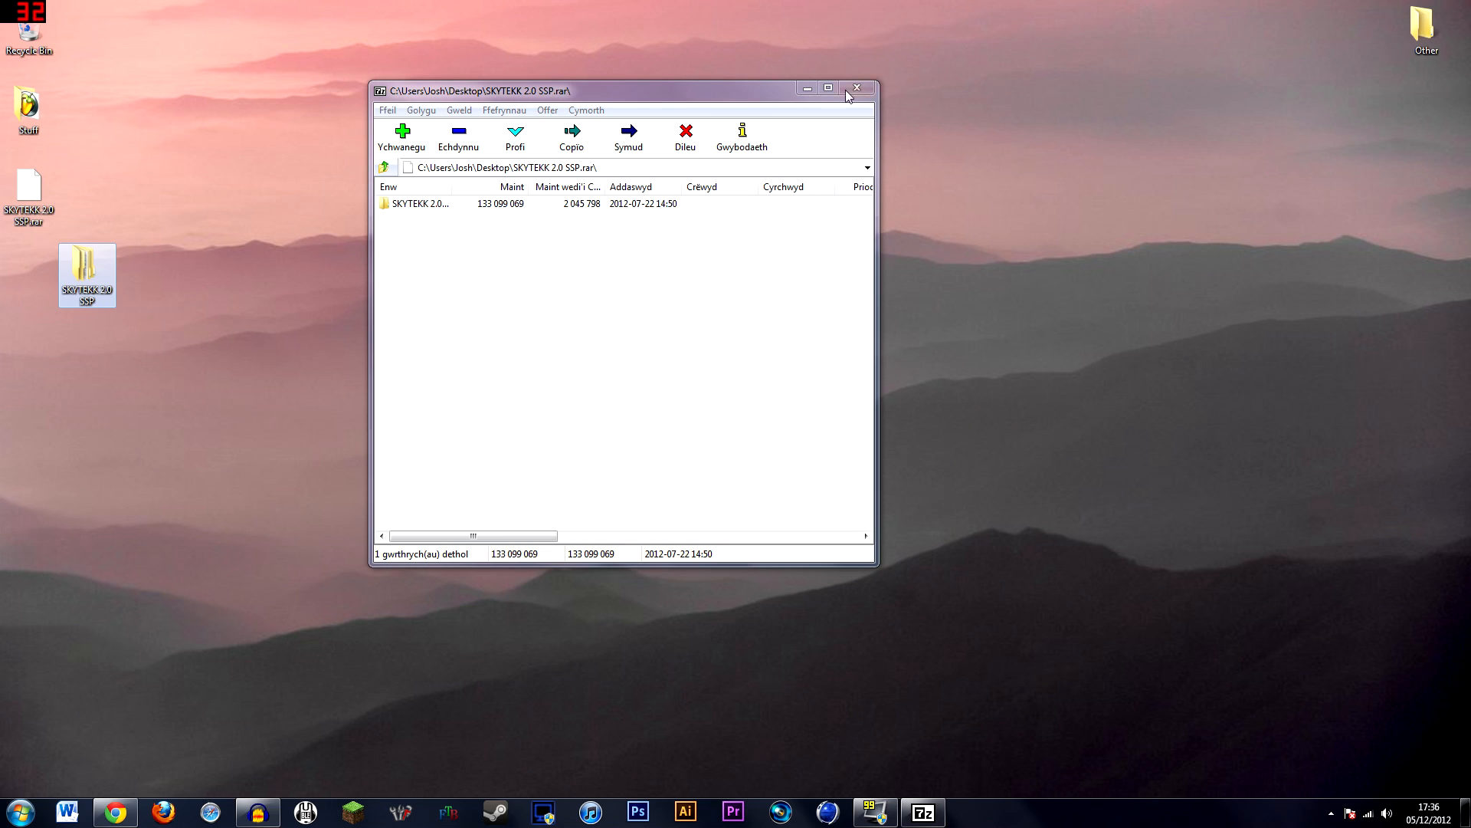
pyautogui.click(855, 87)
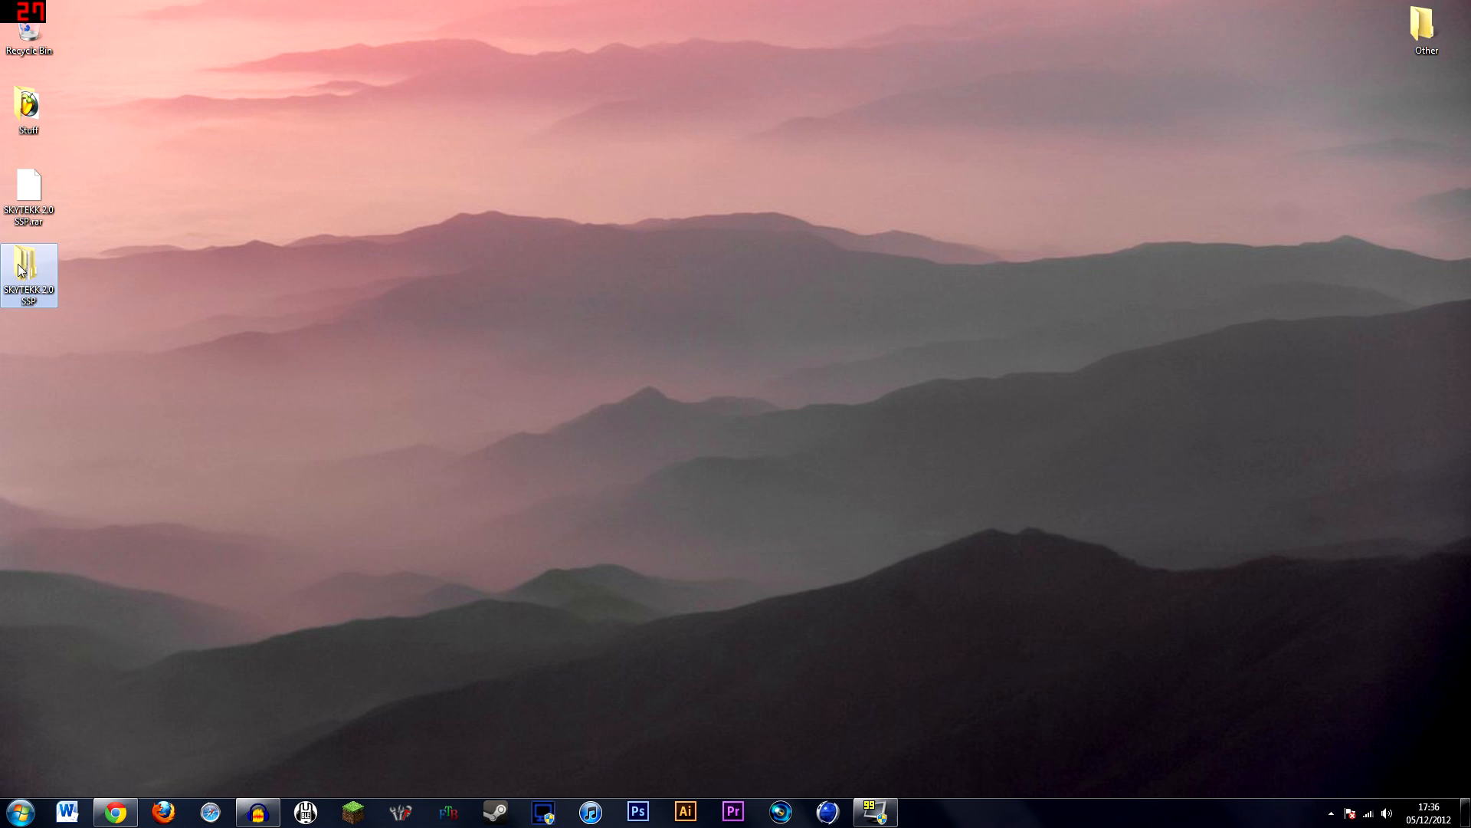
pyautogui.click(104, 180)
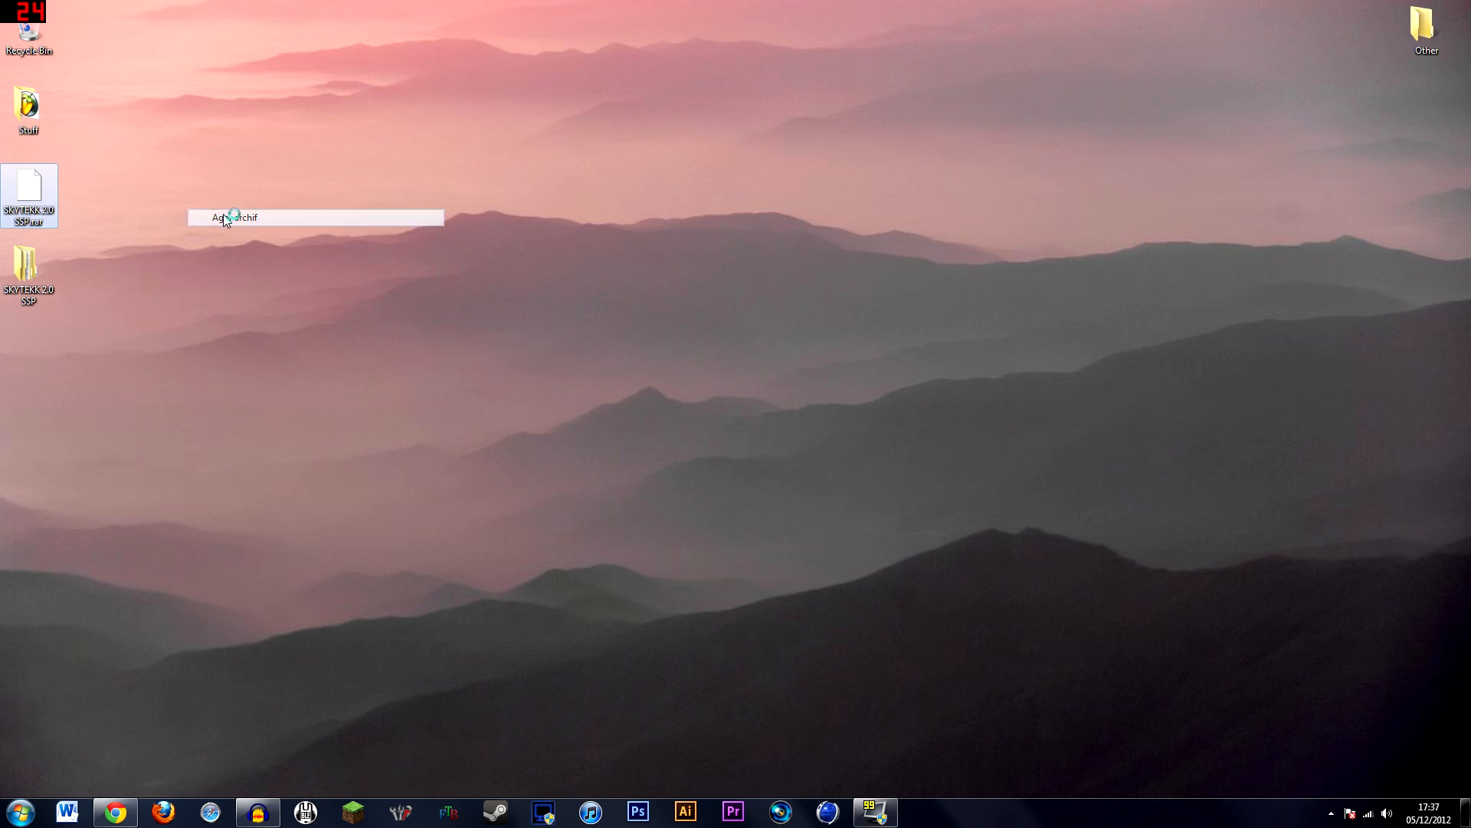
pyautogui.doubleClick(27, 195)
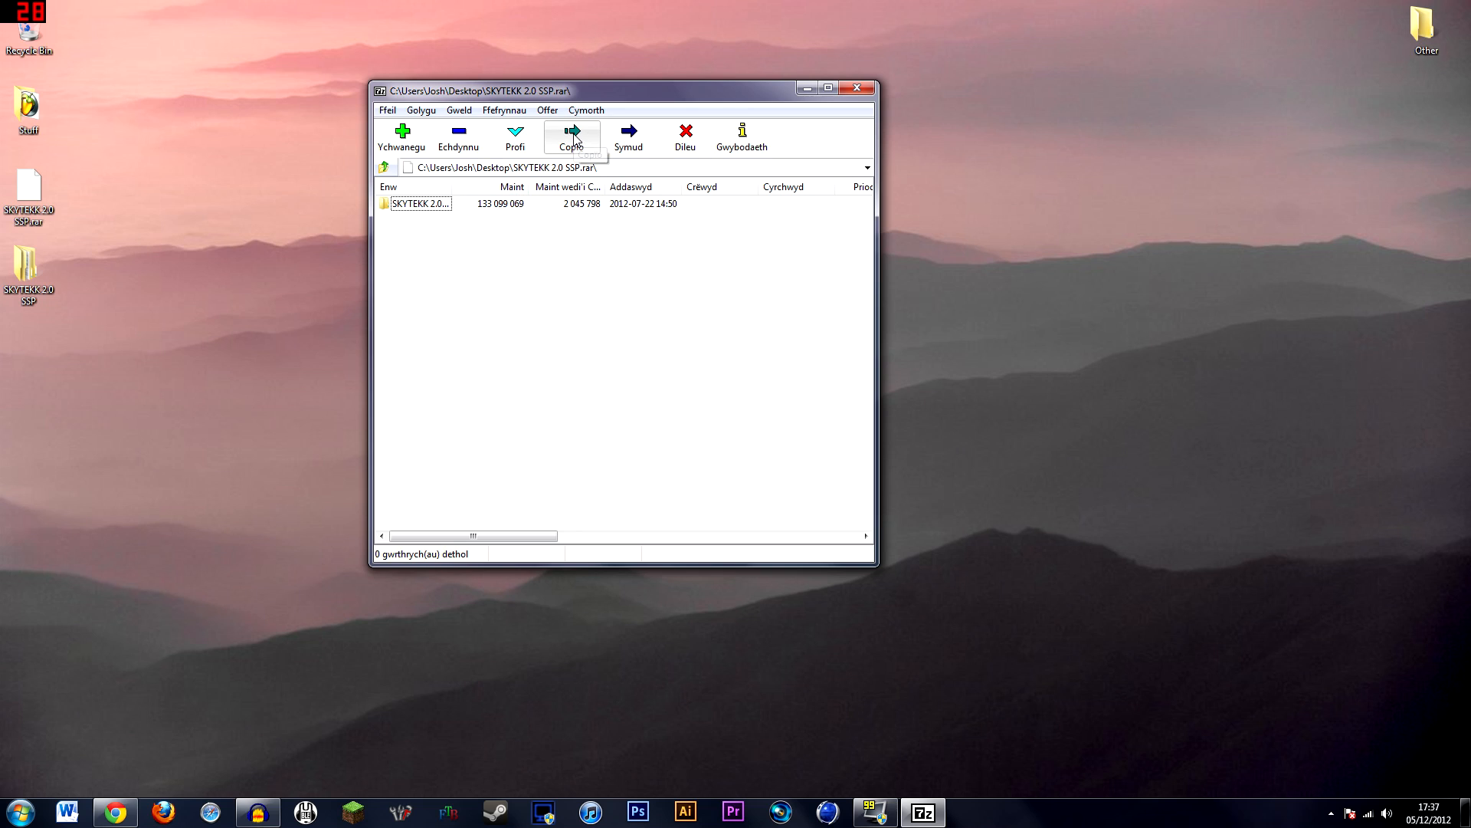
pyautogui.moveTo(826, 141)
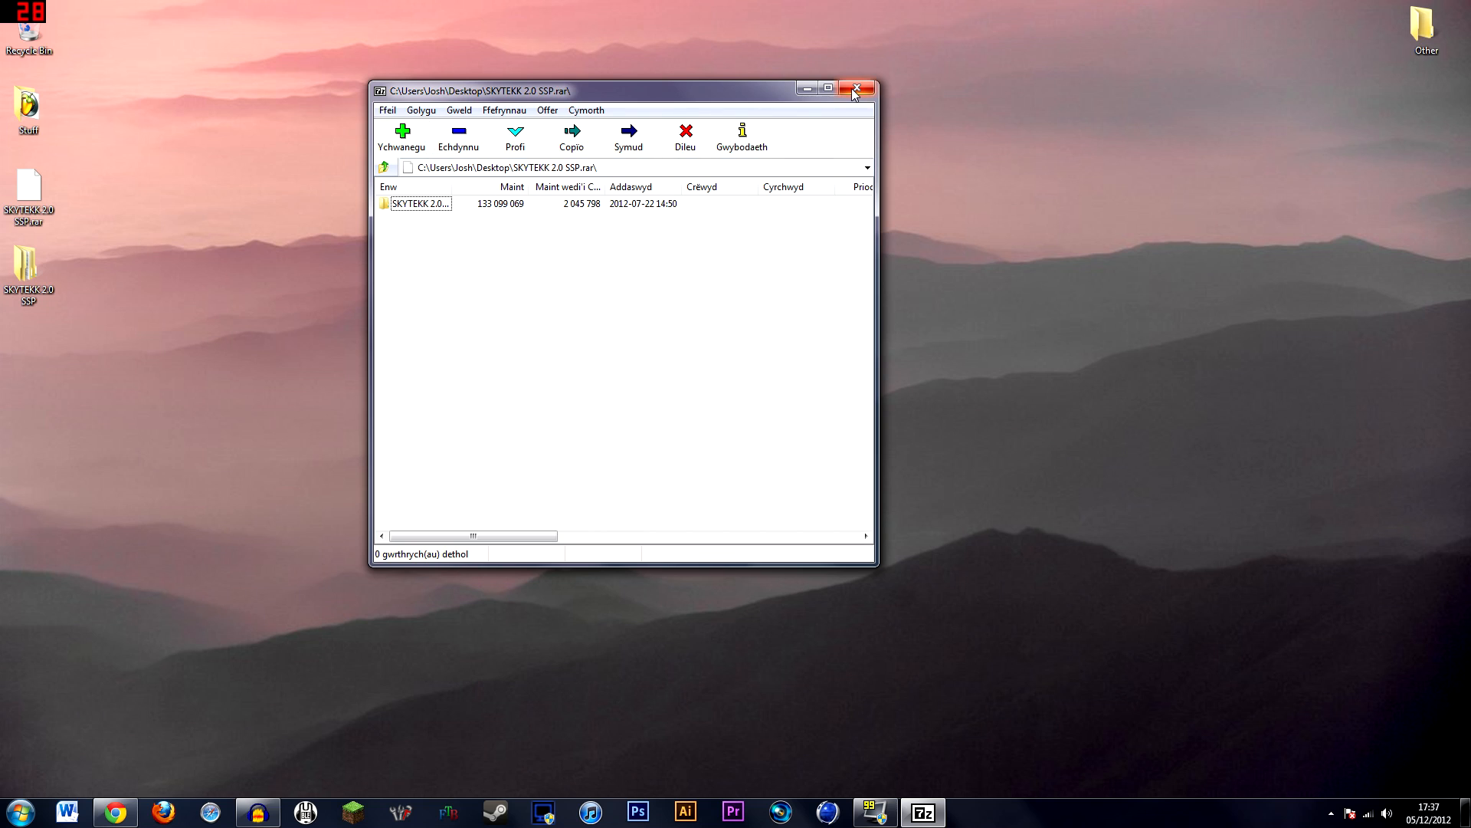
# Move the SKYTEKK 2.0 world folder to the desktop and check its 16 map files, then close the windows.
pyautogui.click(855, 89)
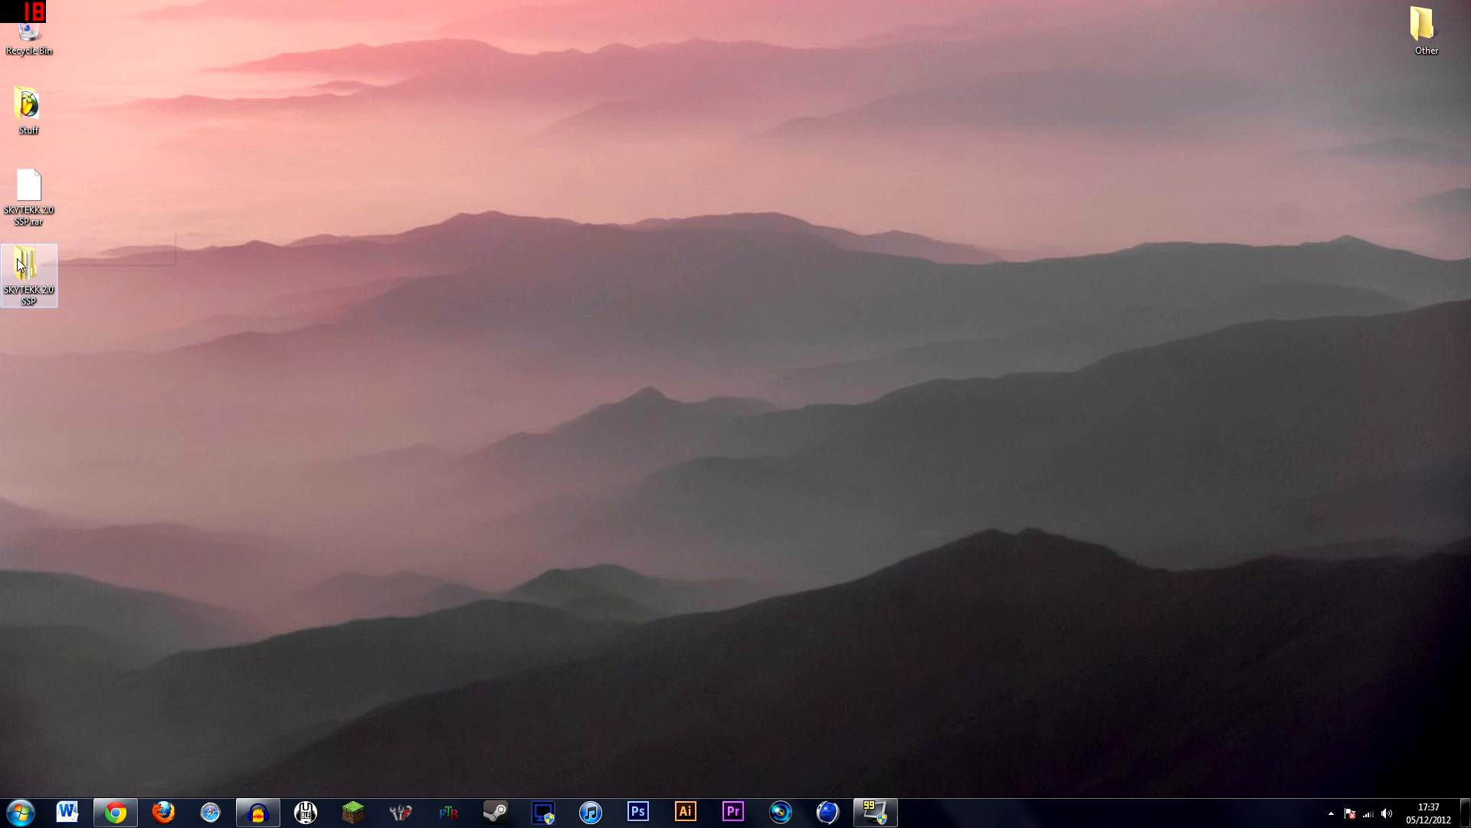
pyautogui.doubleClick(28, 261)
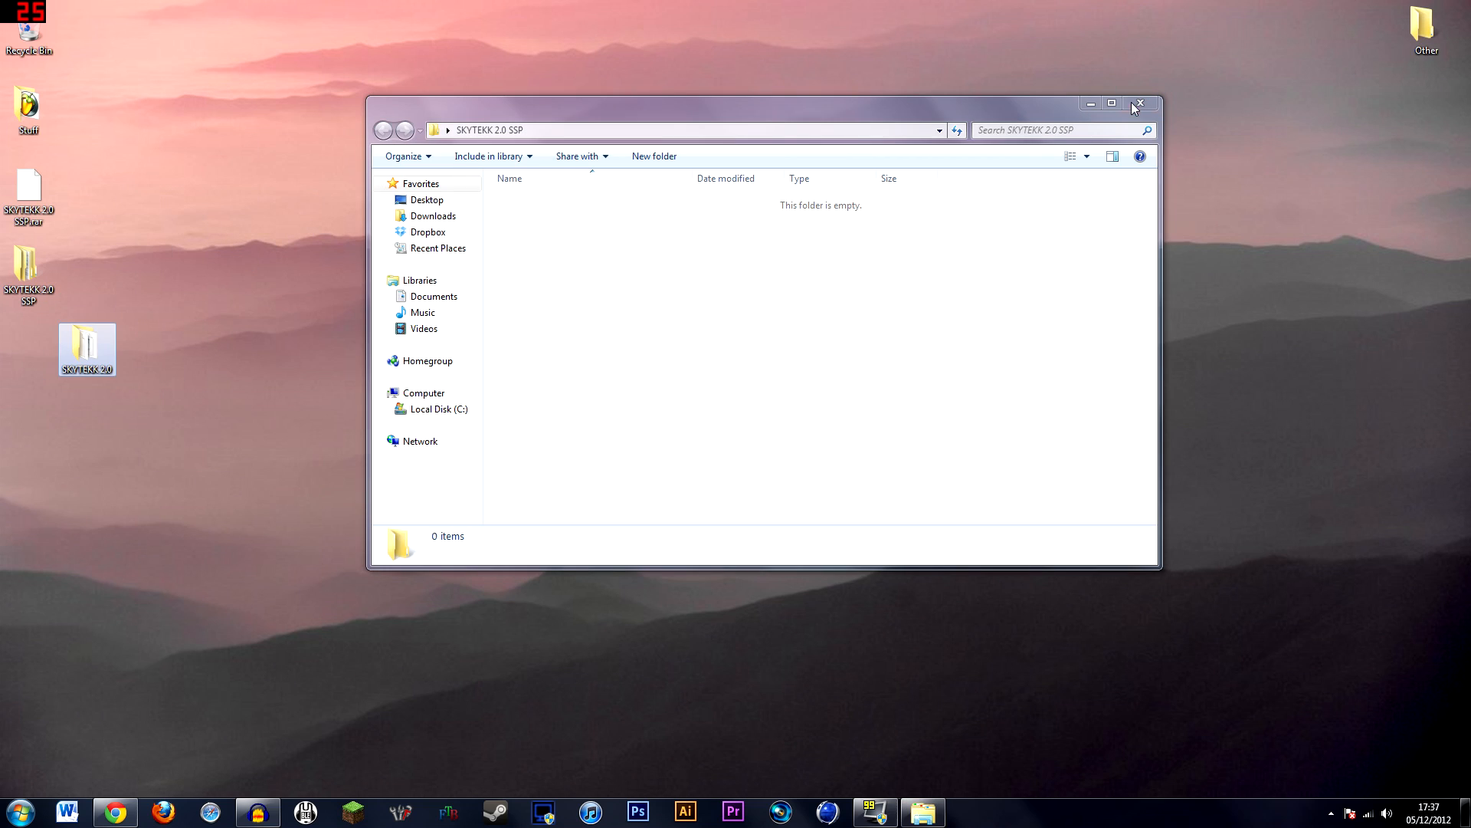
pyautogui.click(1139, 102)
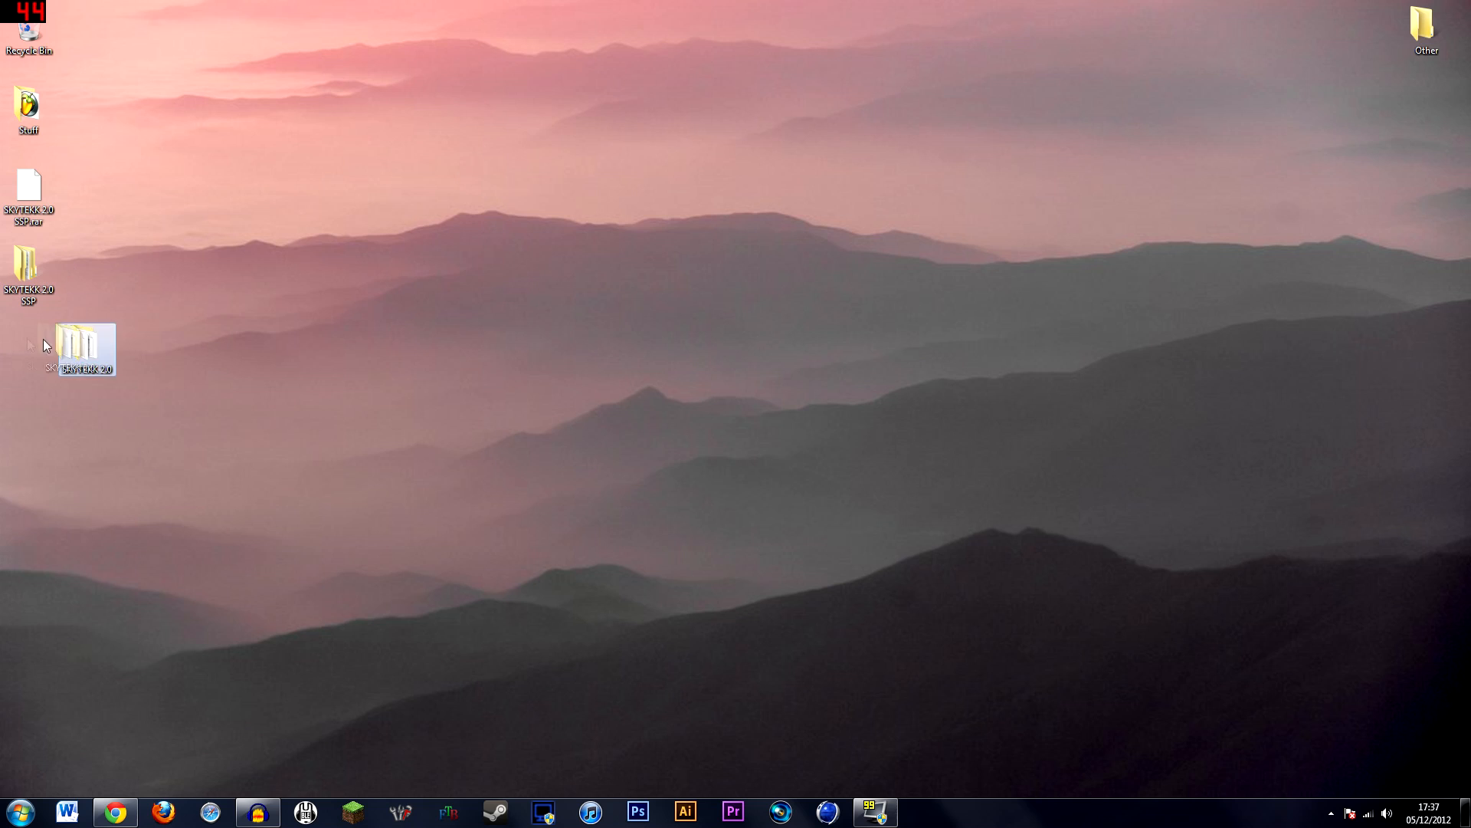
pyautogui.doubleClick(80, 338)
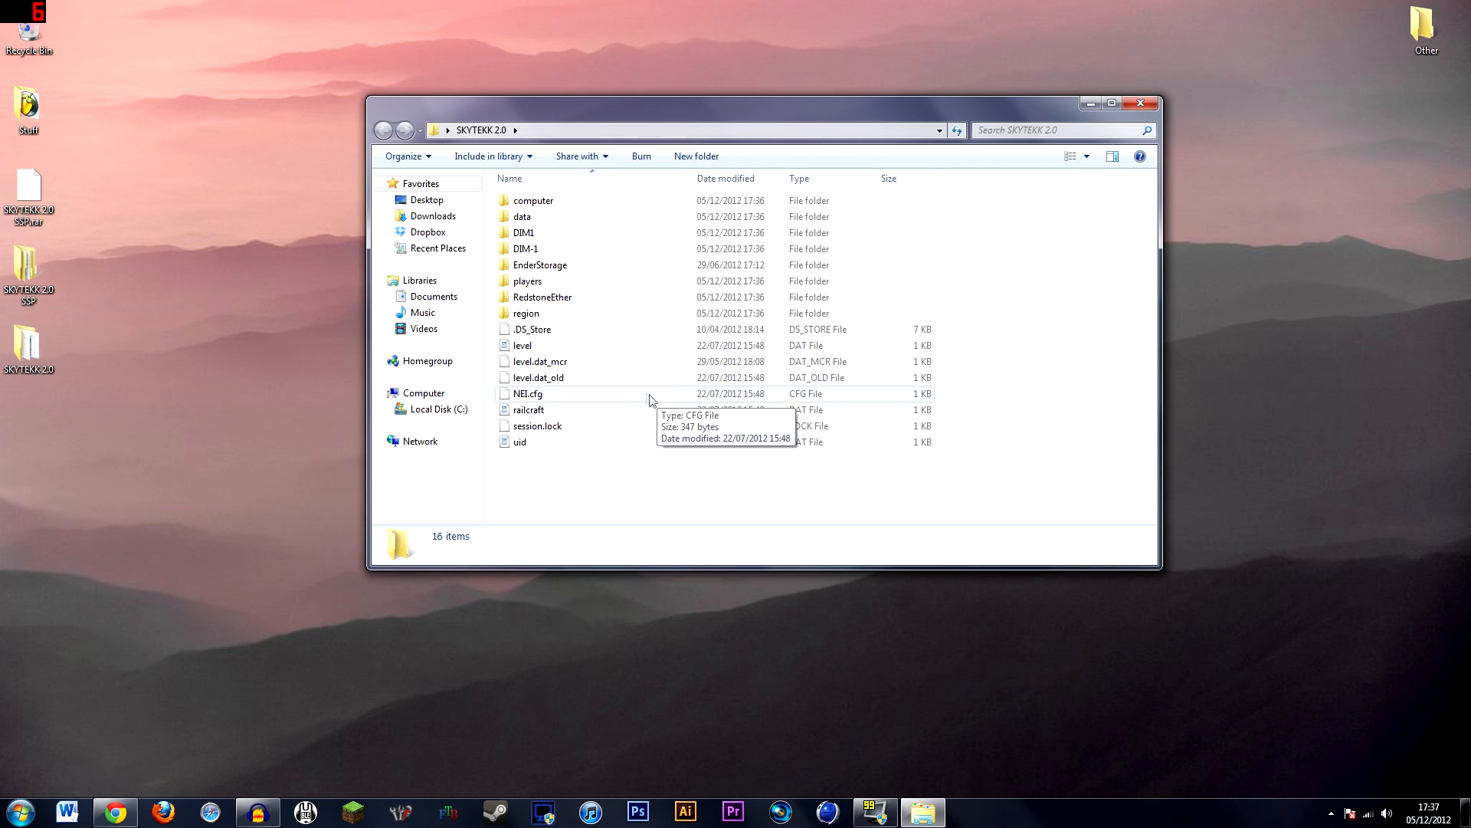
pyautogui.click(1140, 103)
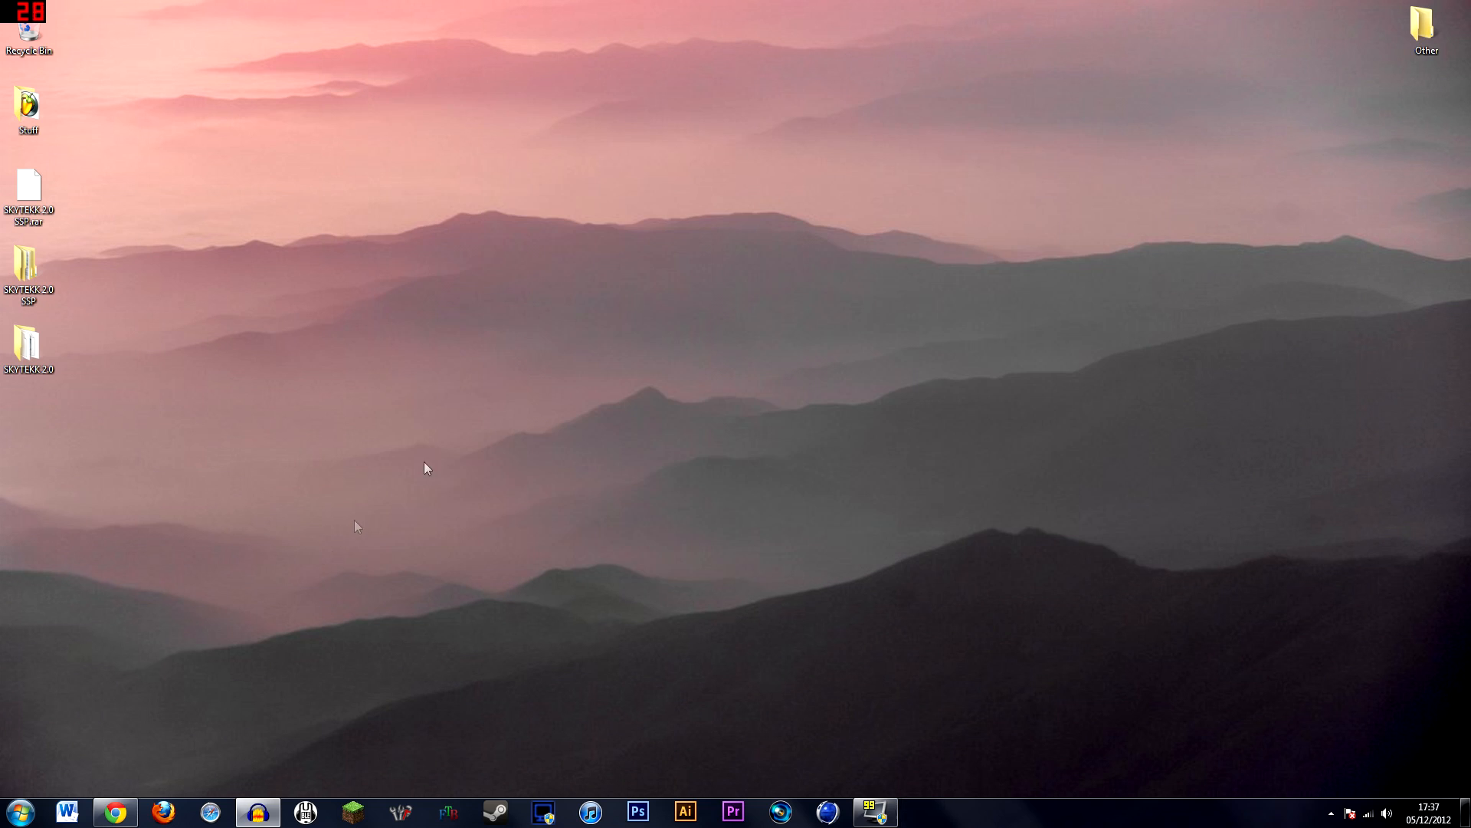
# Bring up the Run dialog with %appdata% entered for the Roaming folder.
pyautogui.click(17, 813)
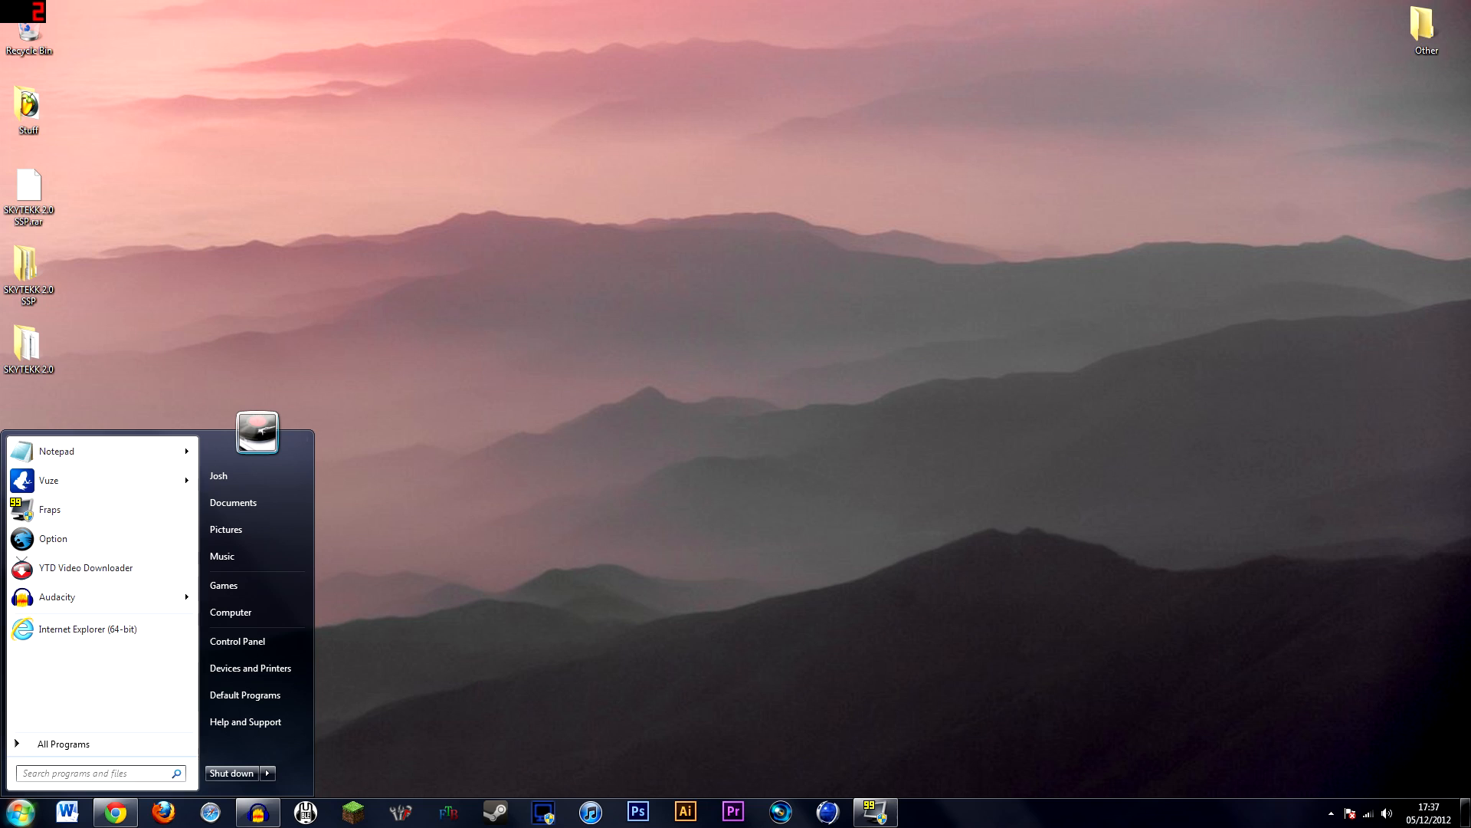
pyautogui.write('%appdata%')
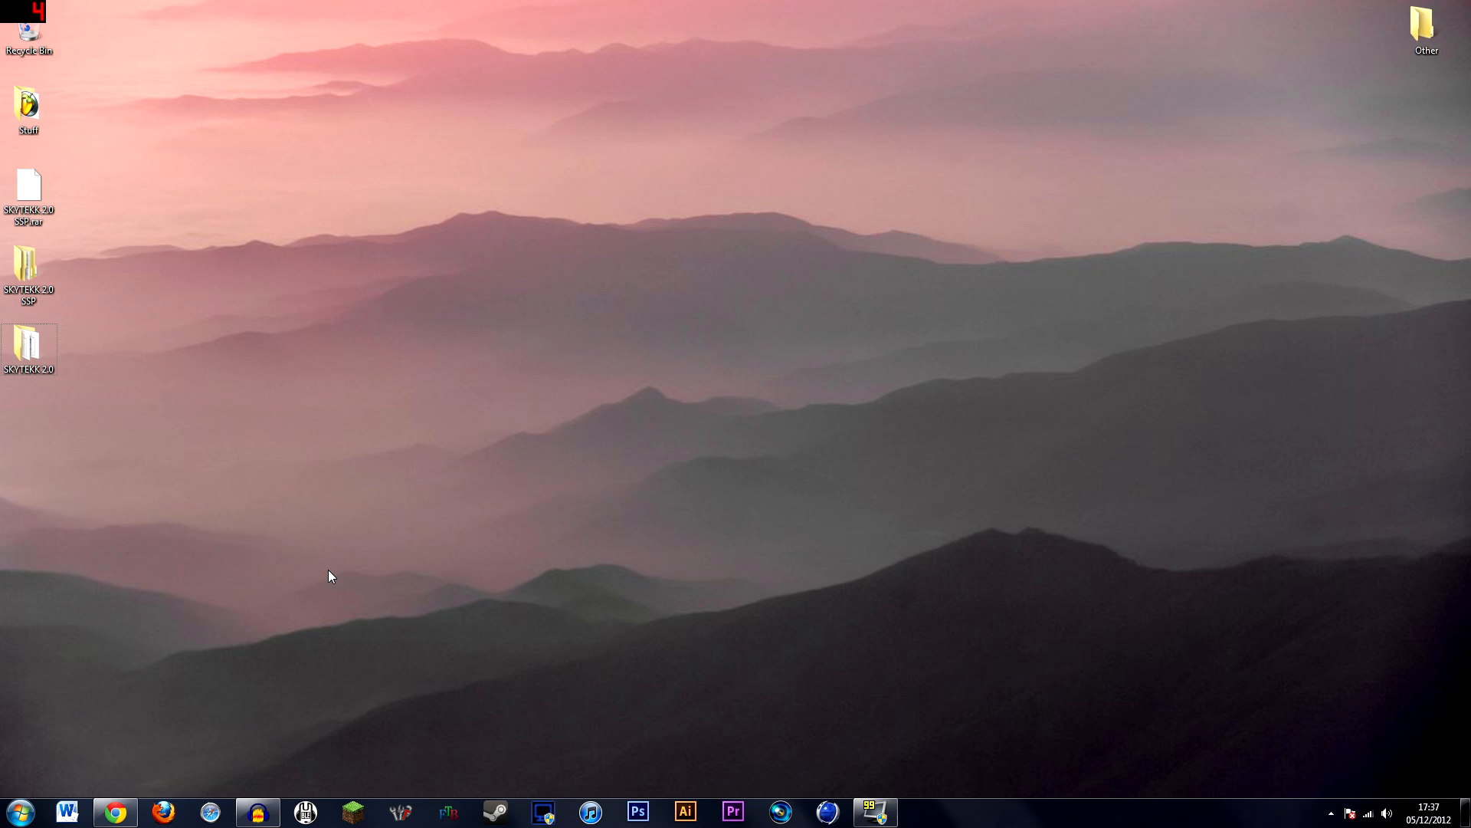
pyautogui.moveTo(325, 563)
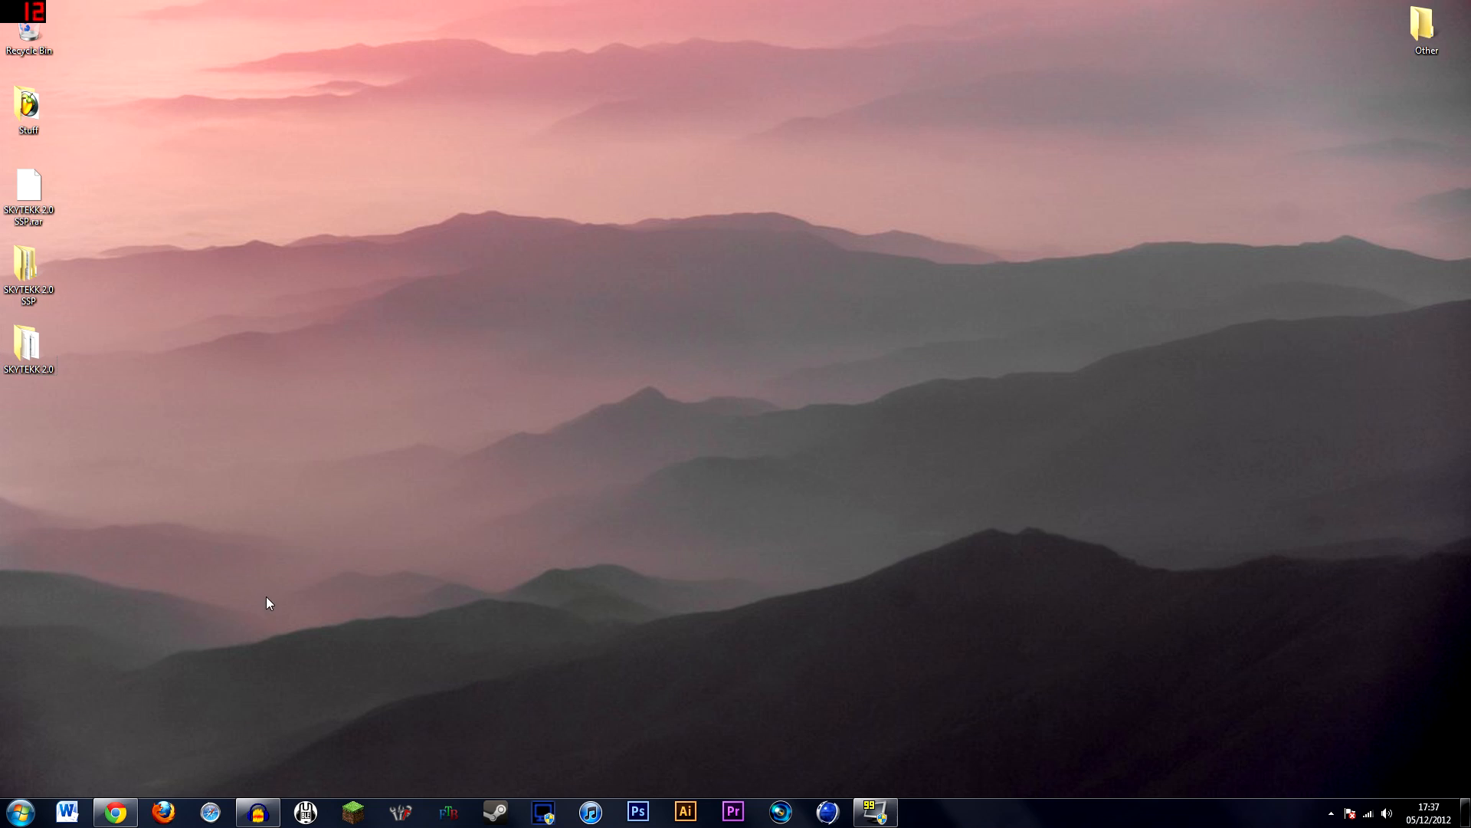
pyautogui.press('Win+r')
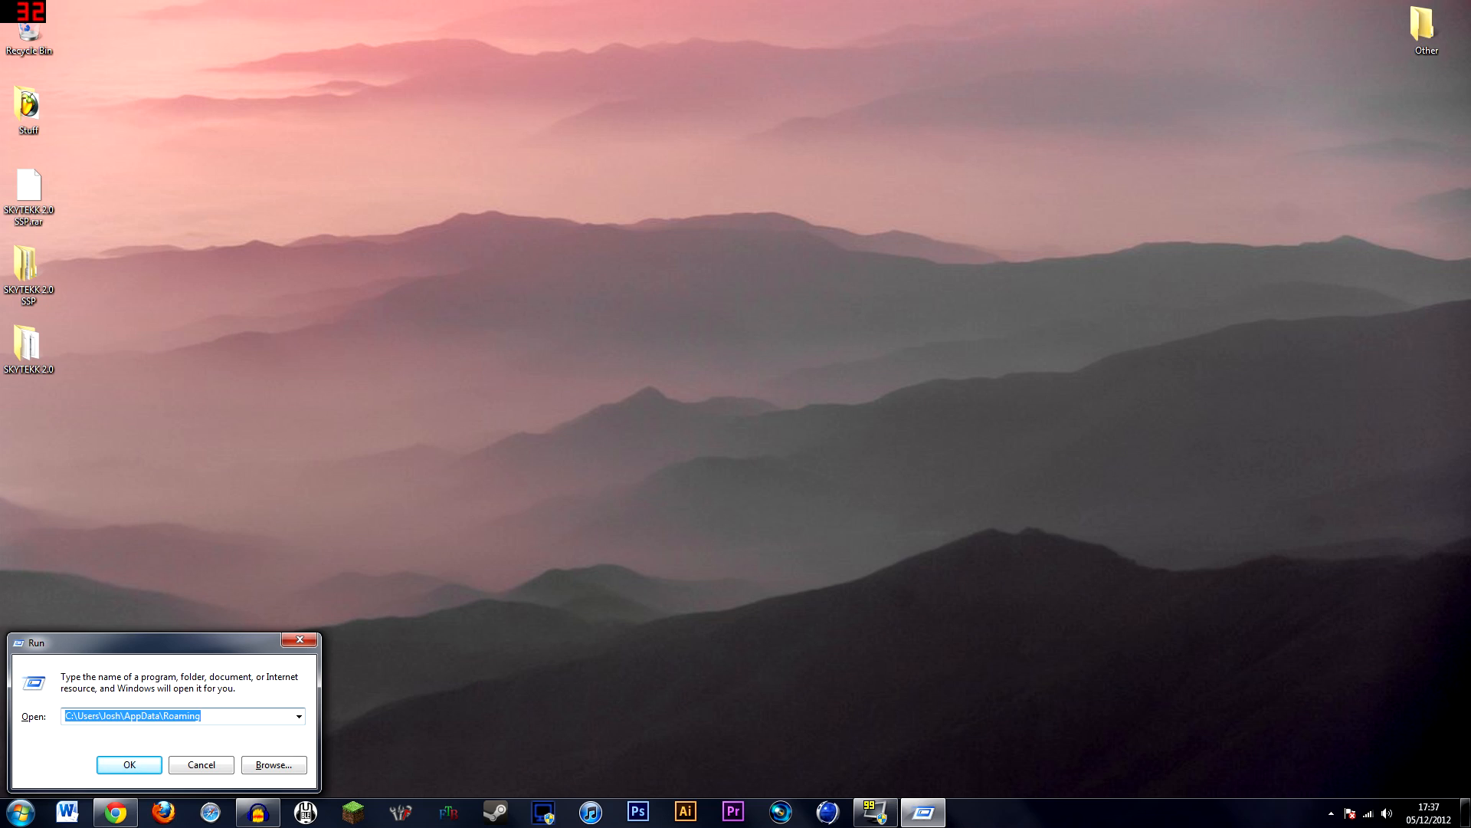
pyautogui.moveTo(214, 716)
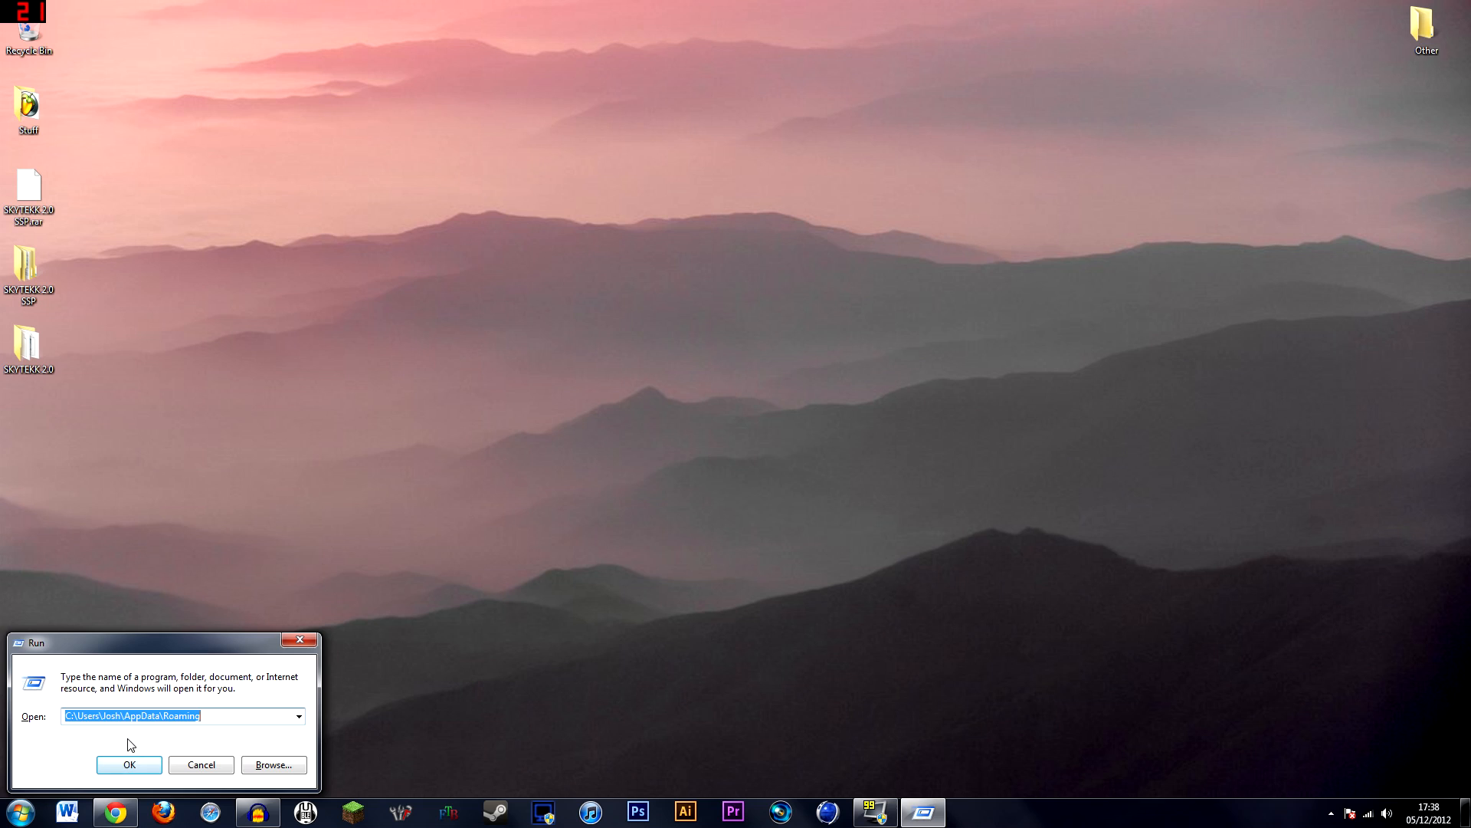
# Navigate Roaming > .techniclauncher > tekkit > saves to reach the Tekkit saves folder.
pyautogui.click(129, 763)
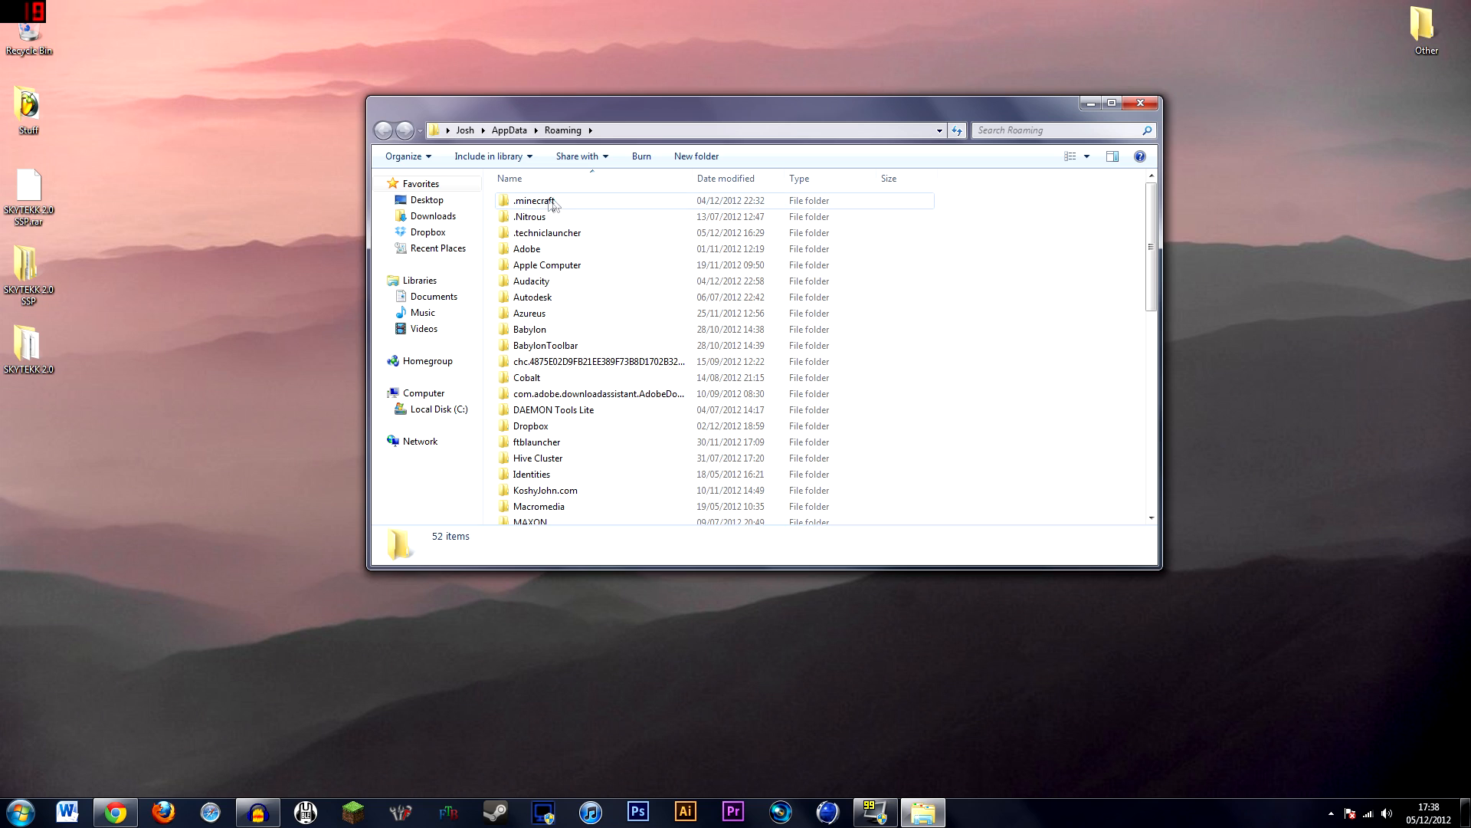
pyautogui.moveTo(533, 199)
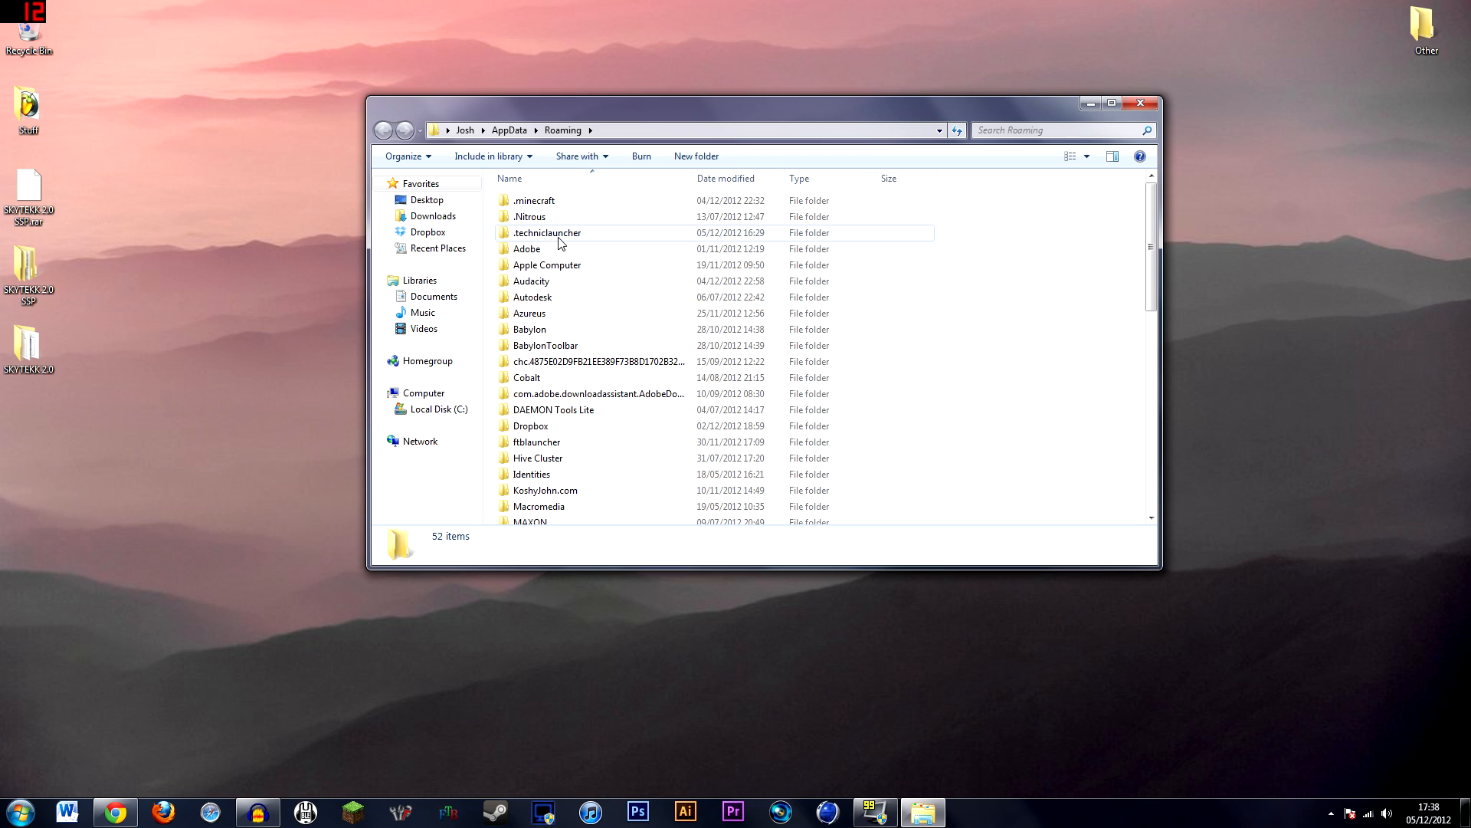
pyautogui.doubleClick(547, 233)
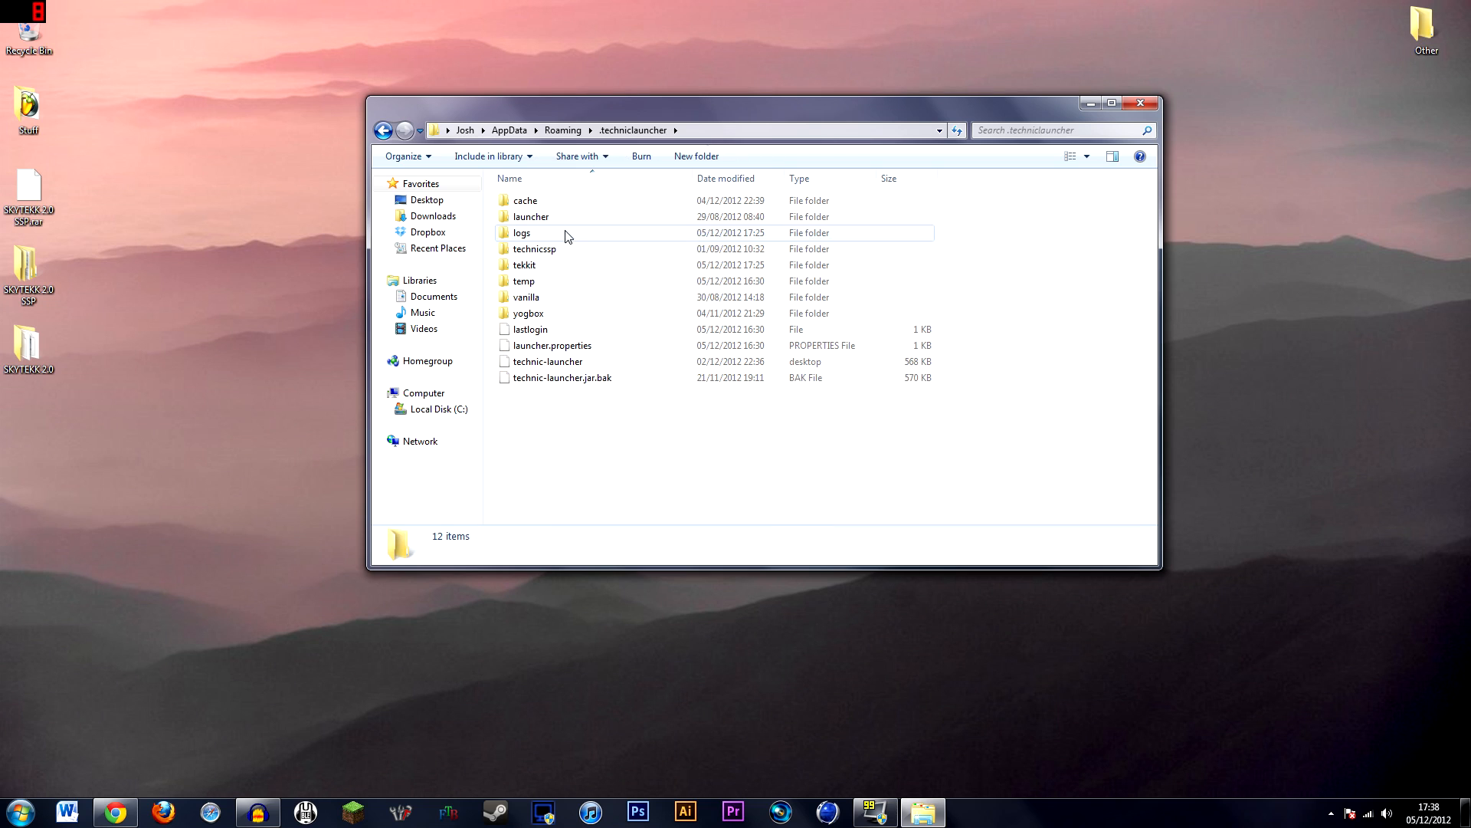
pyautogui.moveTo(549, 318)
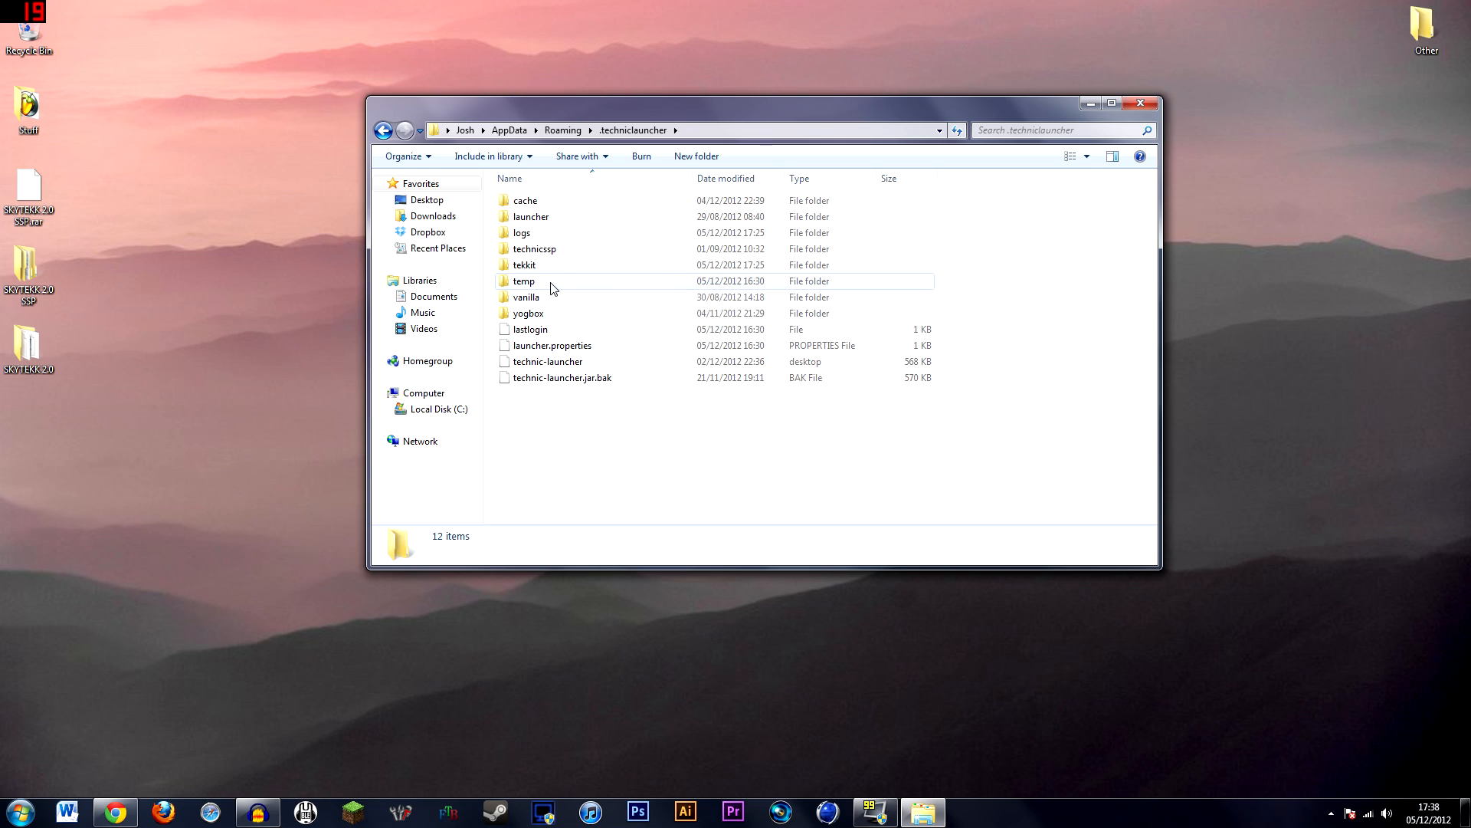
pyautogui.moveTo(535, 320)
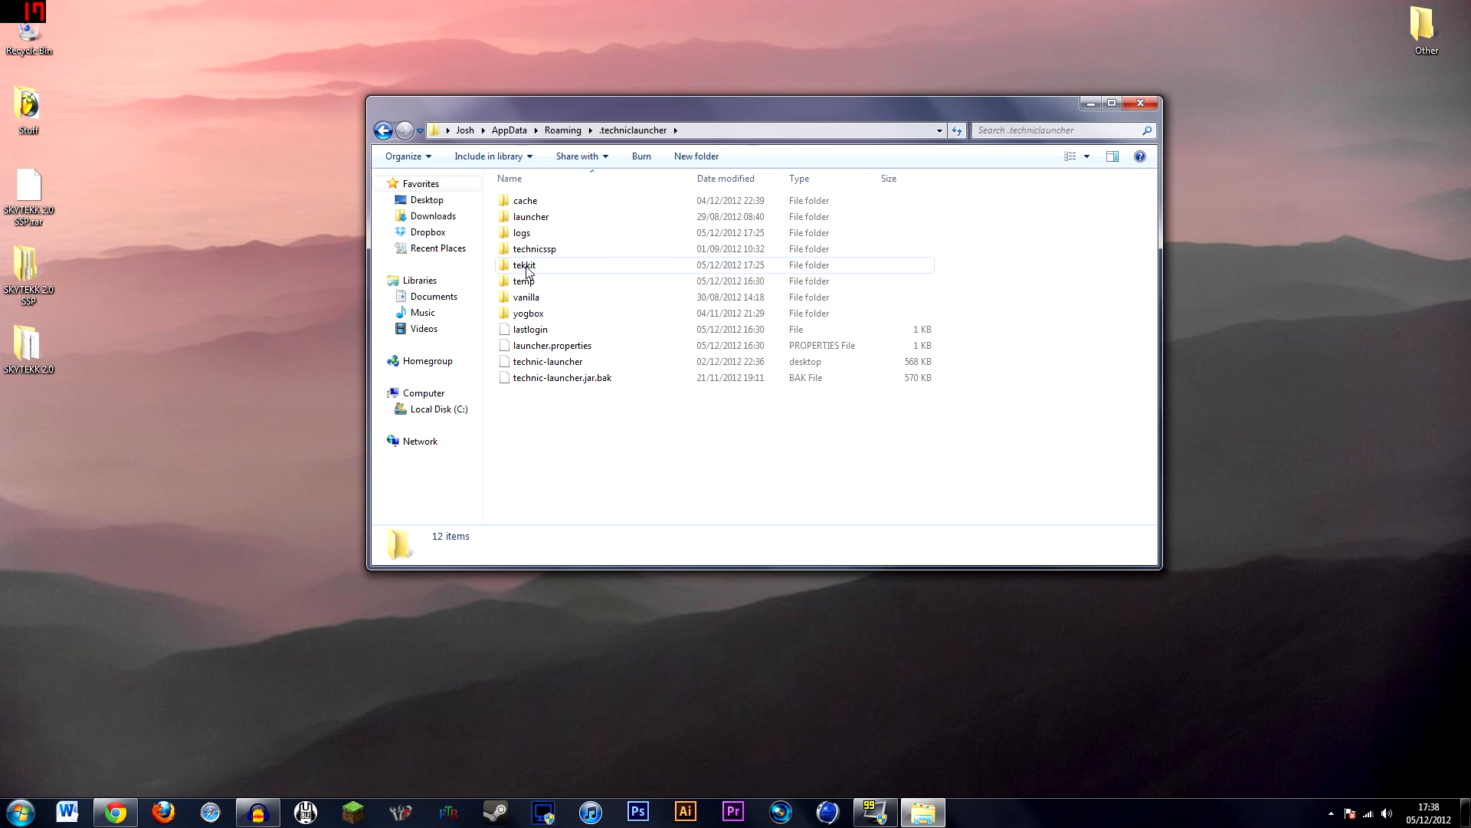
pyautogui.doubleClick(524, 265)
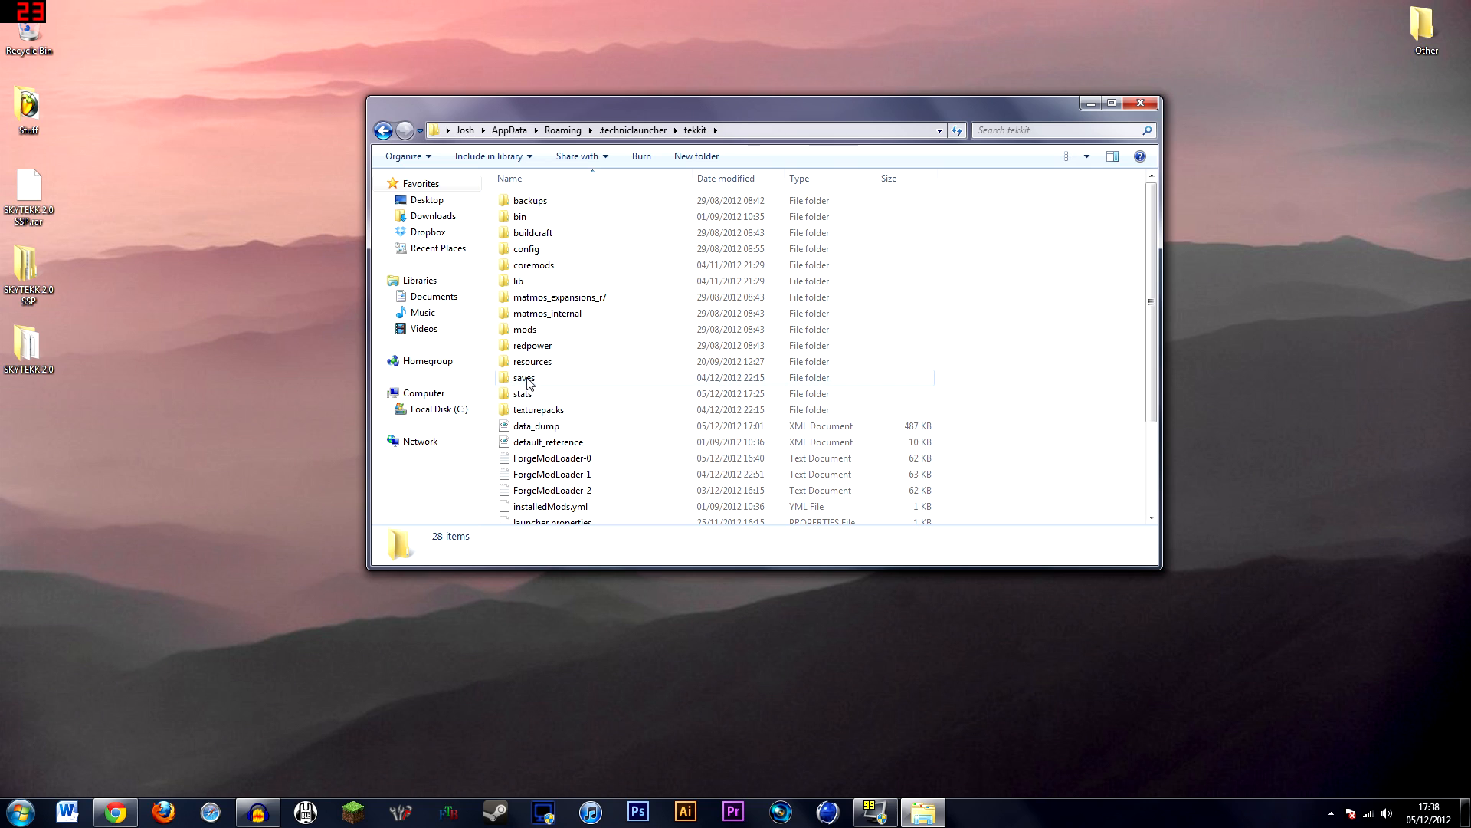
pyautogui.doubleClick(524, 377)
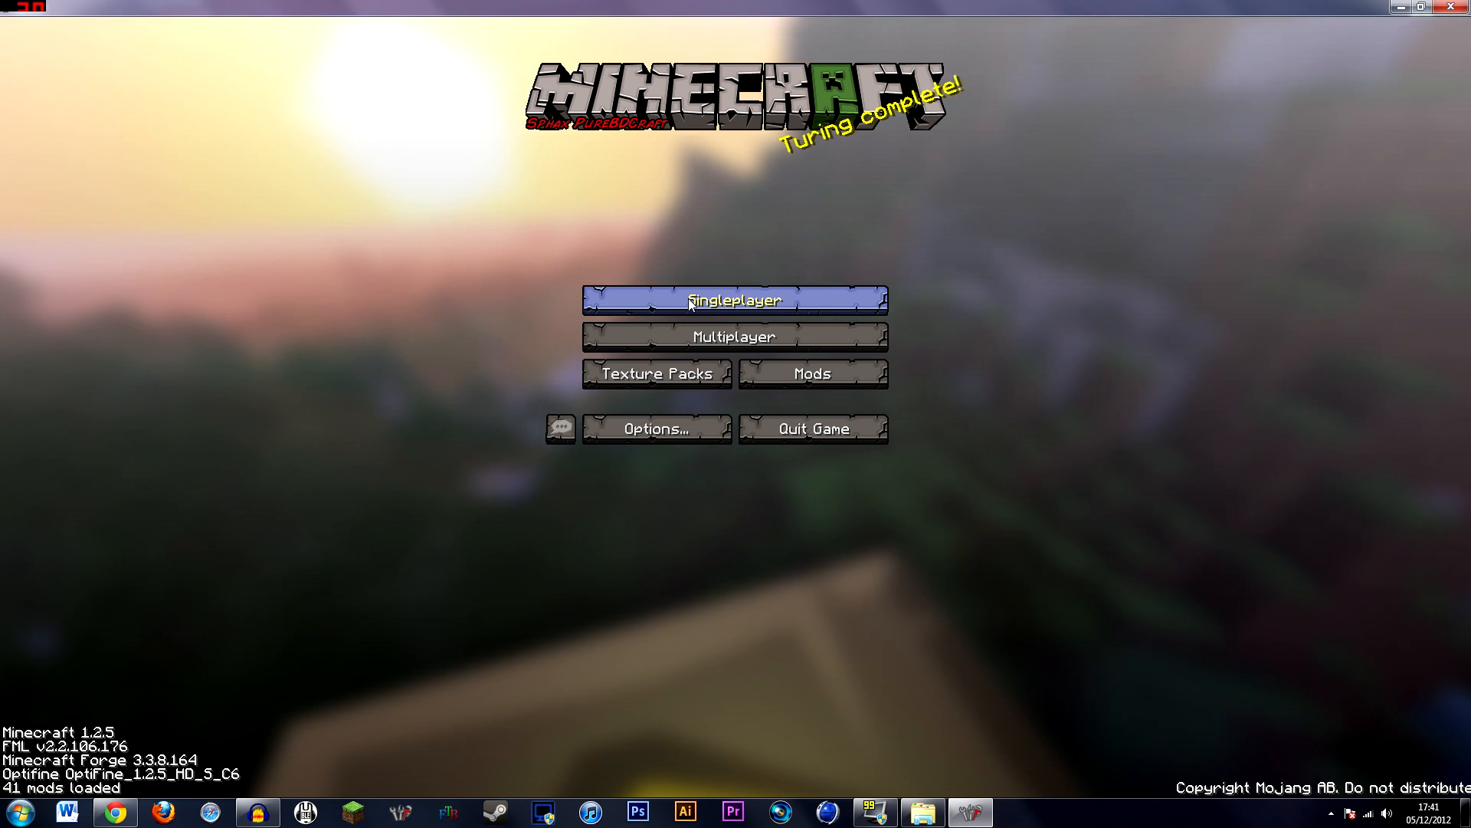
# Play the SKYTEKK 2.0 world from Singleplayer, arriving at its welcome signs.
pyautogui.click(734, 298)
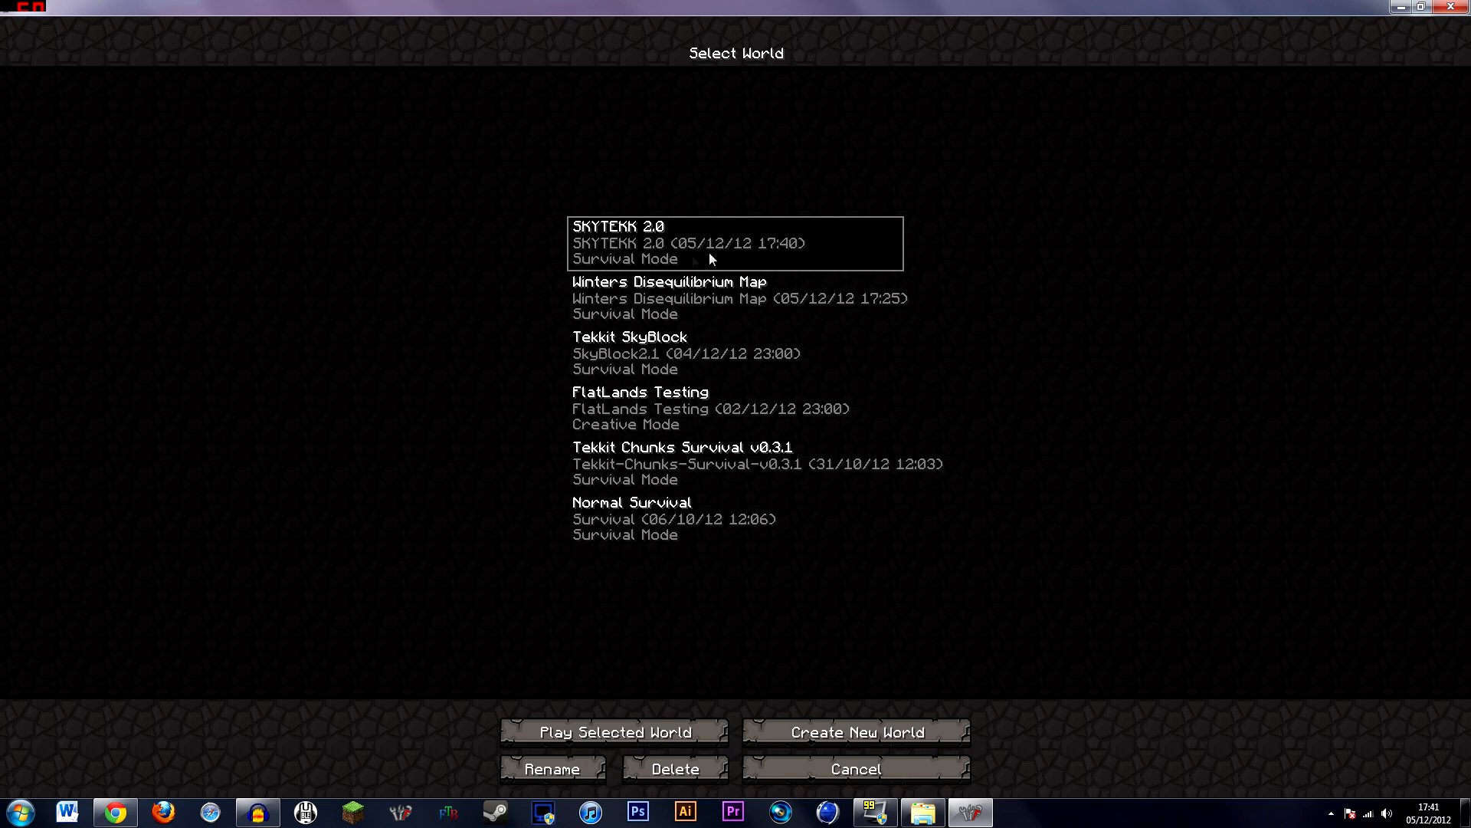
pyautogui.moveTo(638, 279)
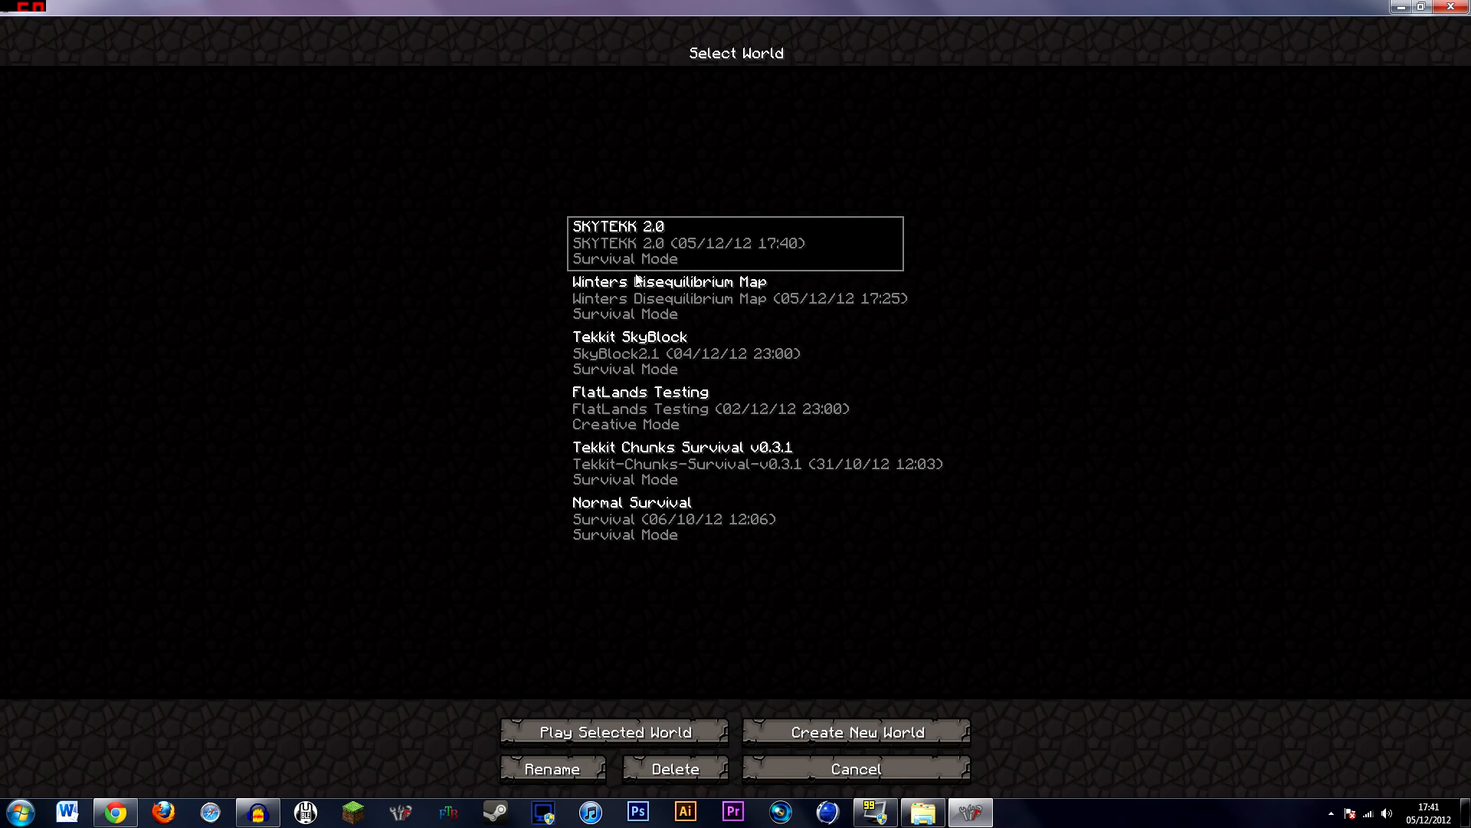
pyautogui.click(612, 731)
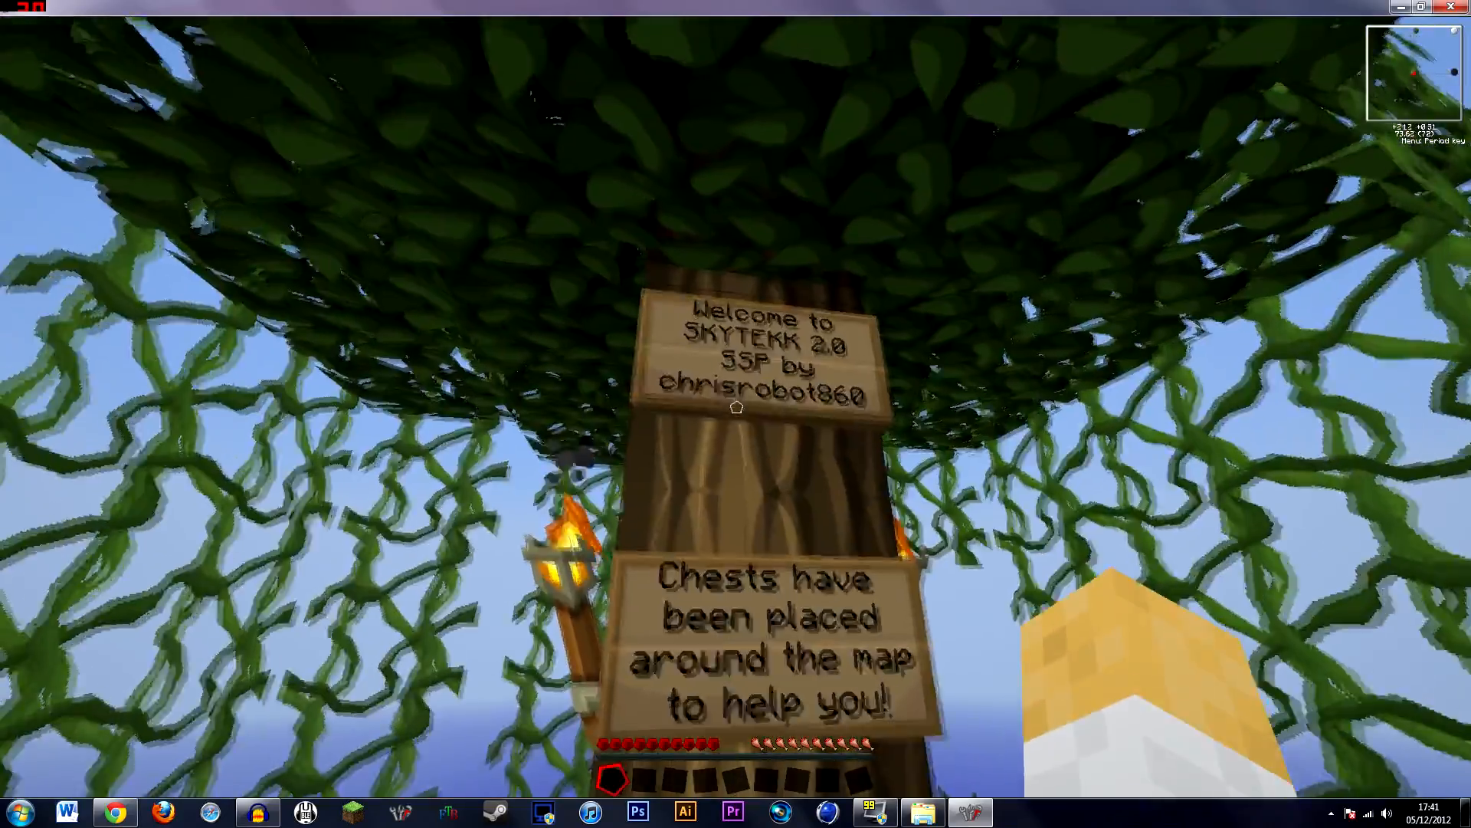
pyautogui.moveTo(735, 407)
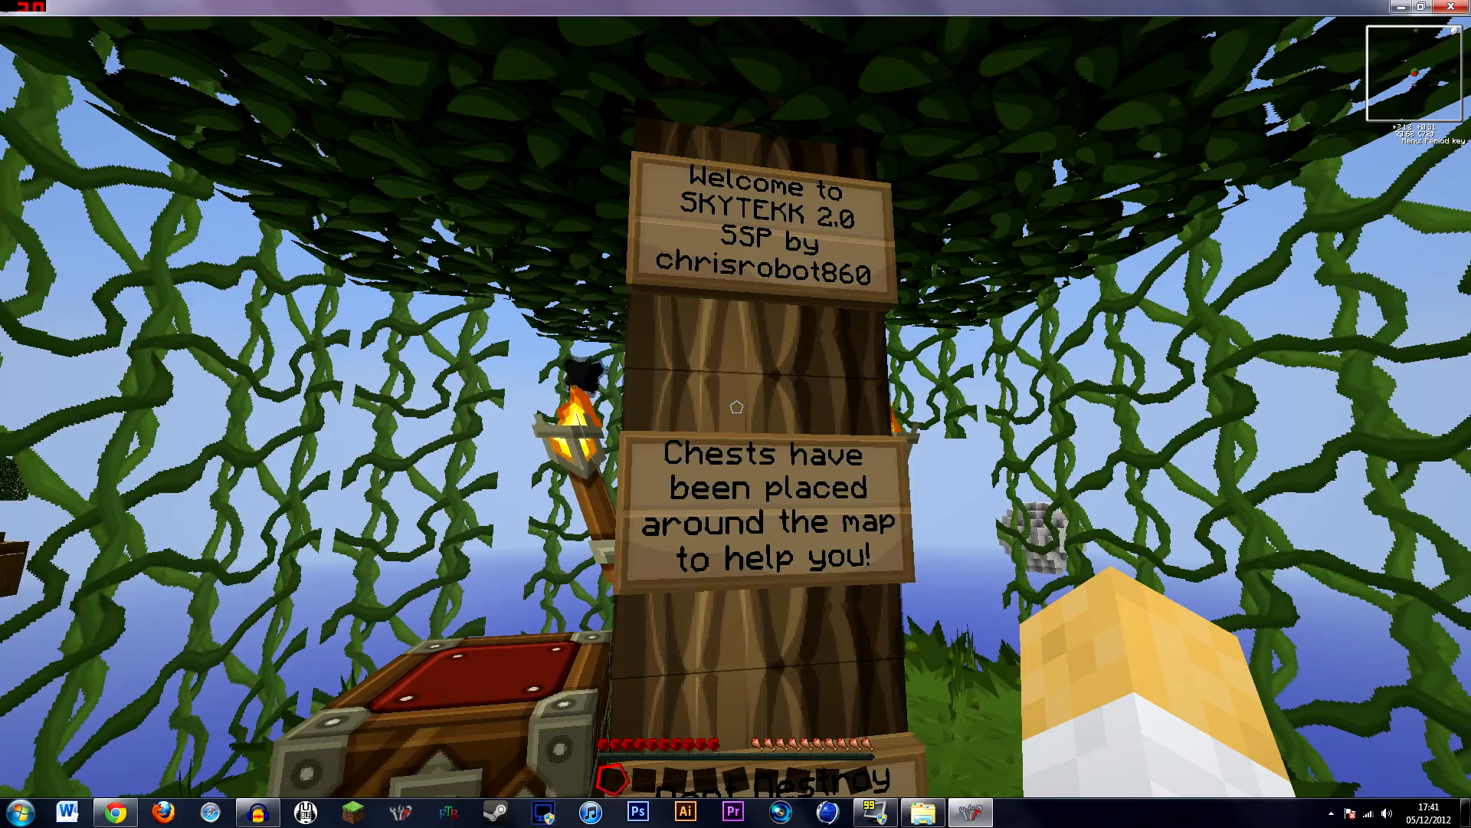
pyautogui.moveTo(736, 413)
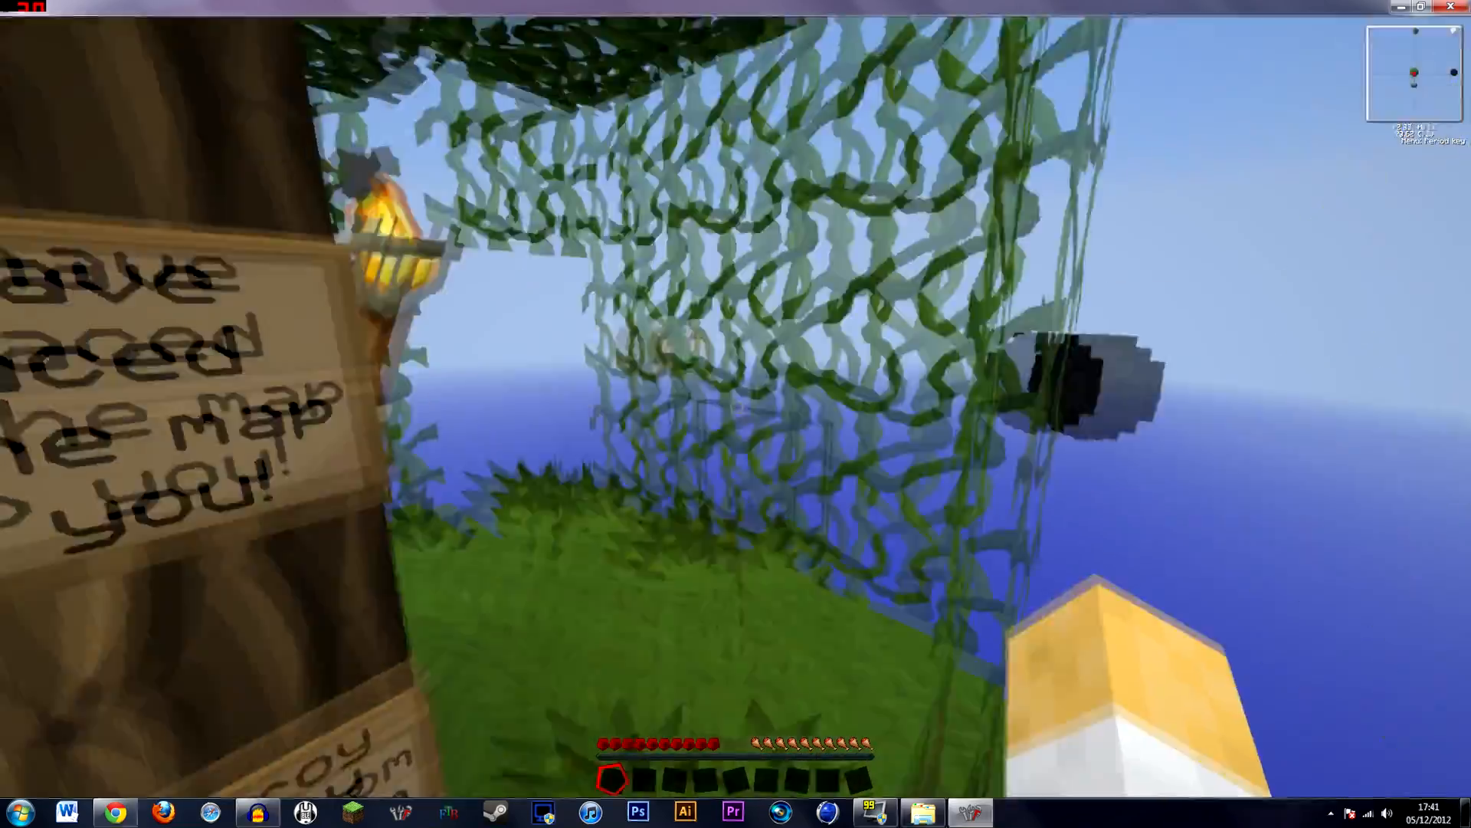